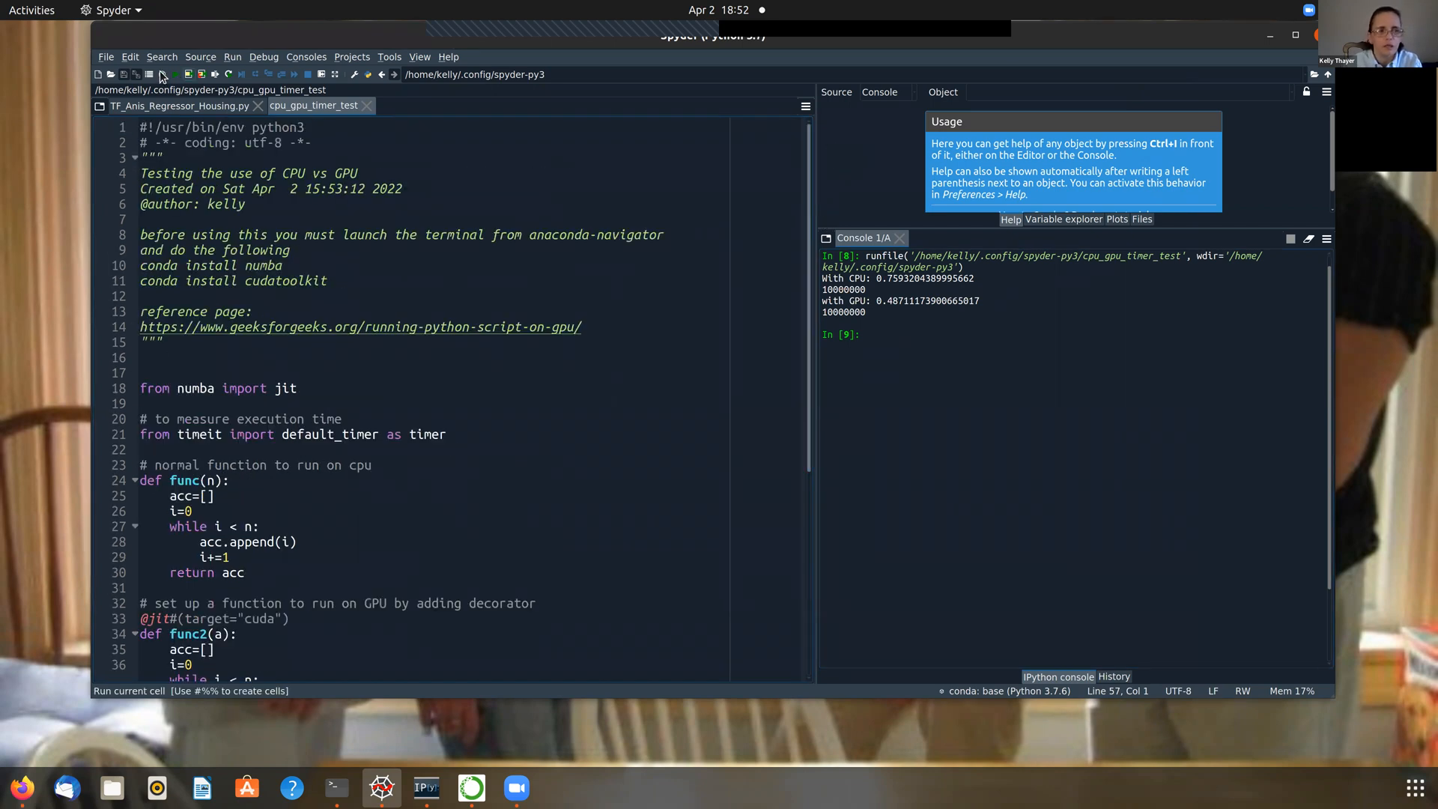
mouse_move(186, 75)
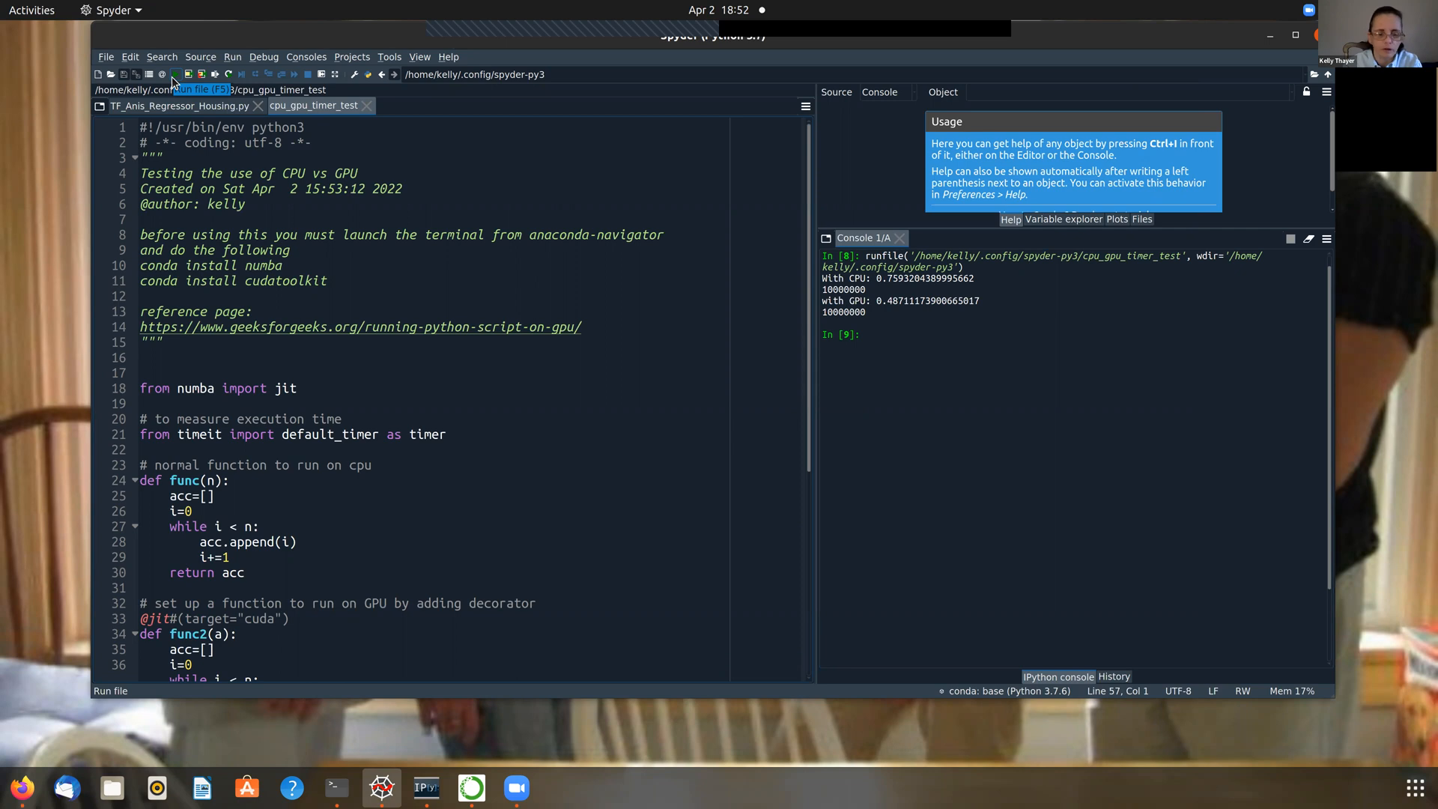
- Rerun cpu_gpu_timer_test from the toolbar, getting CPU 0.79 s and GPU 0.87 s
click(186, 74)
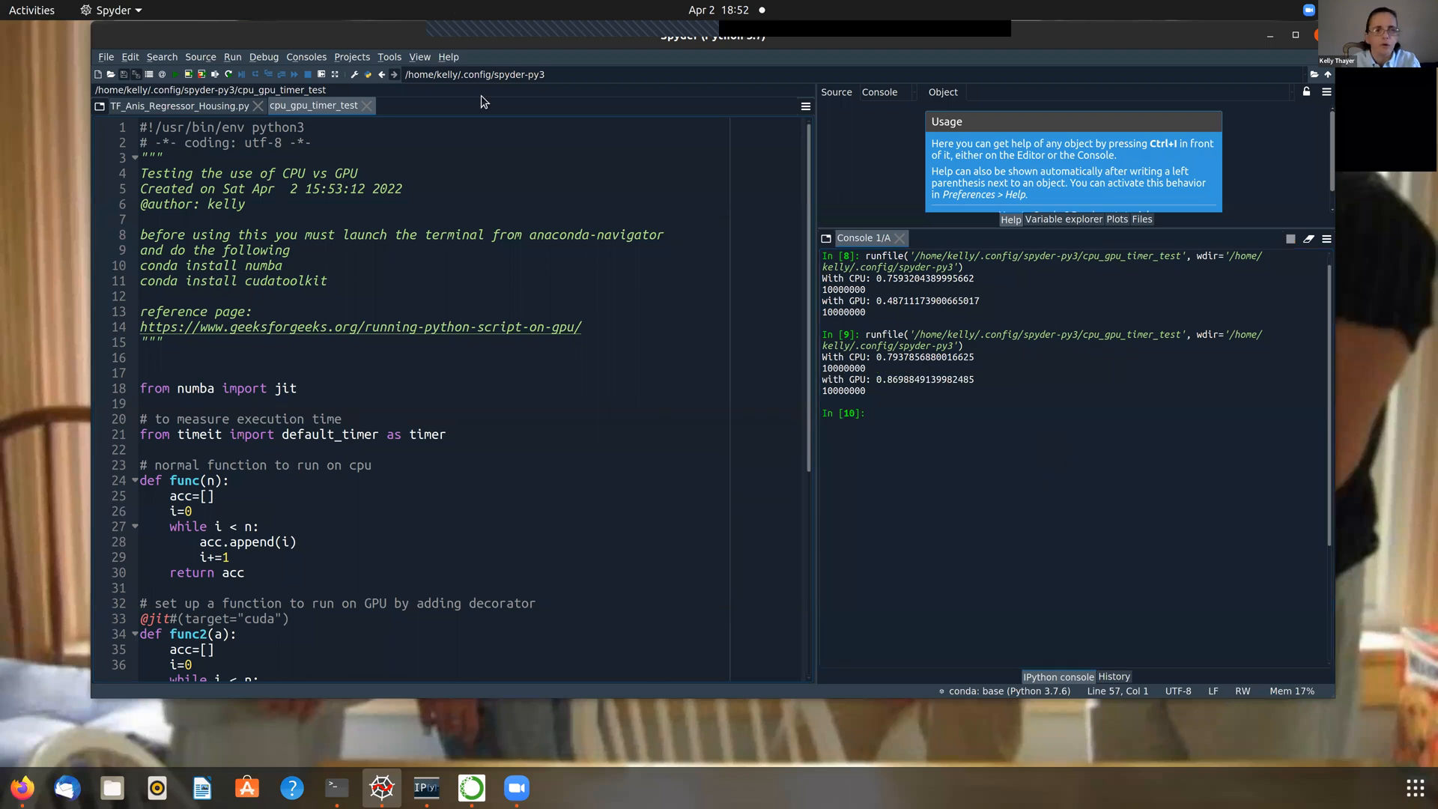
mouse_move(493, 43)
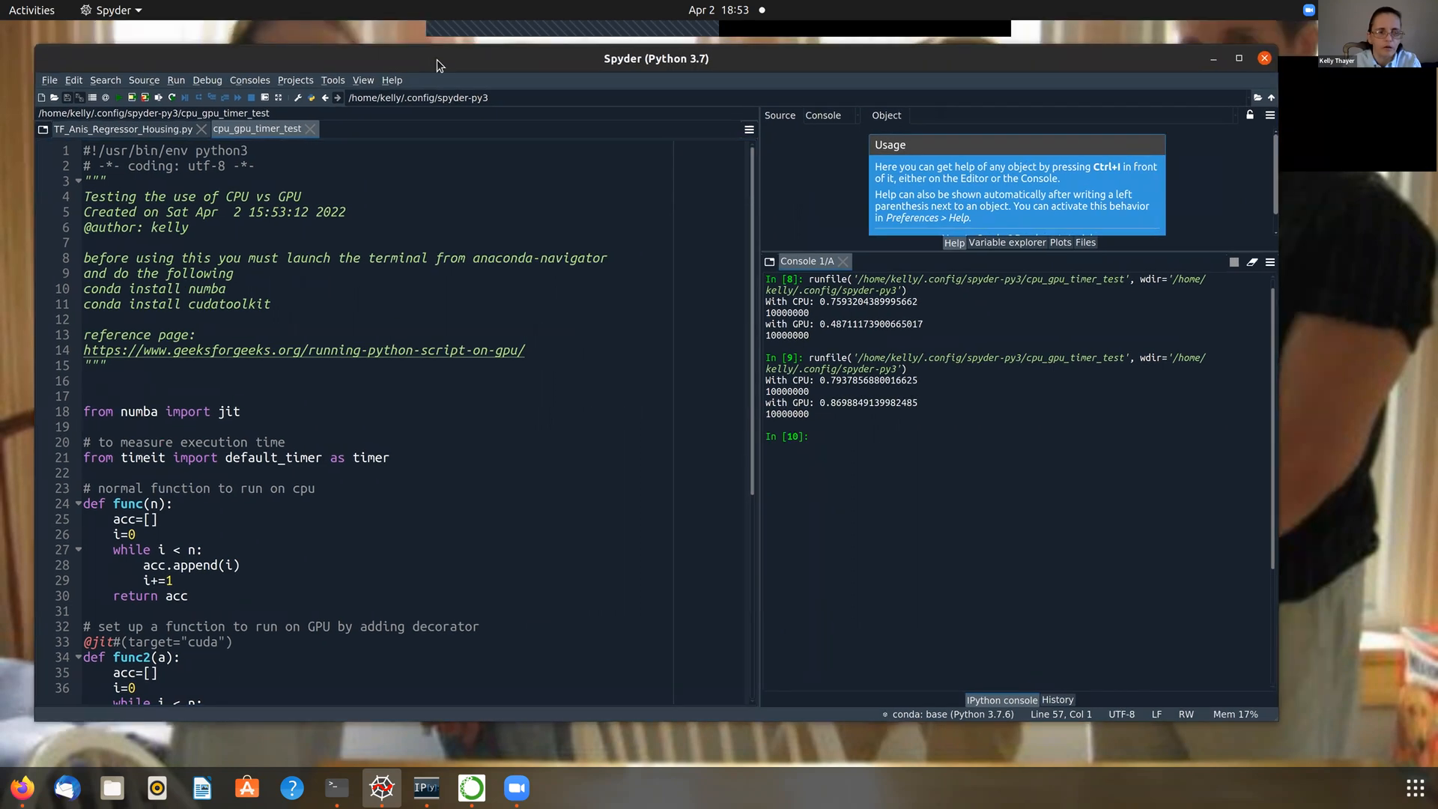
scroll(down, 3)
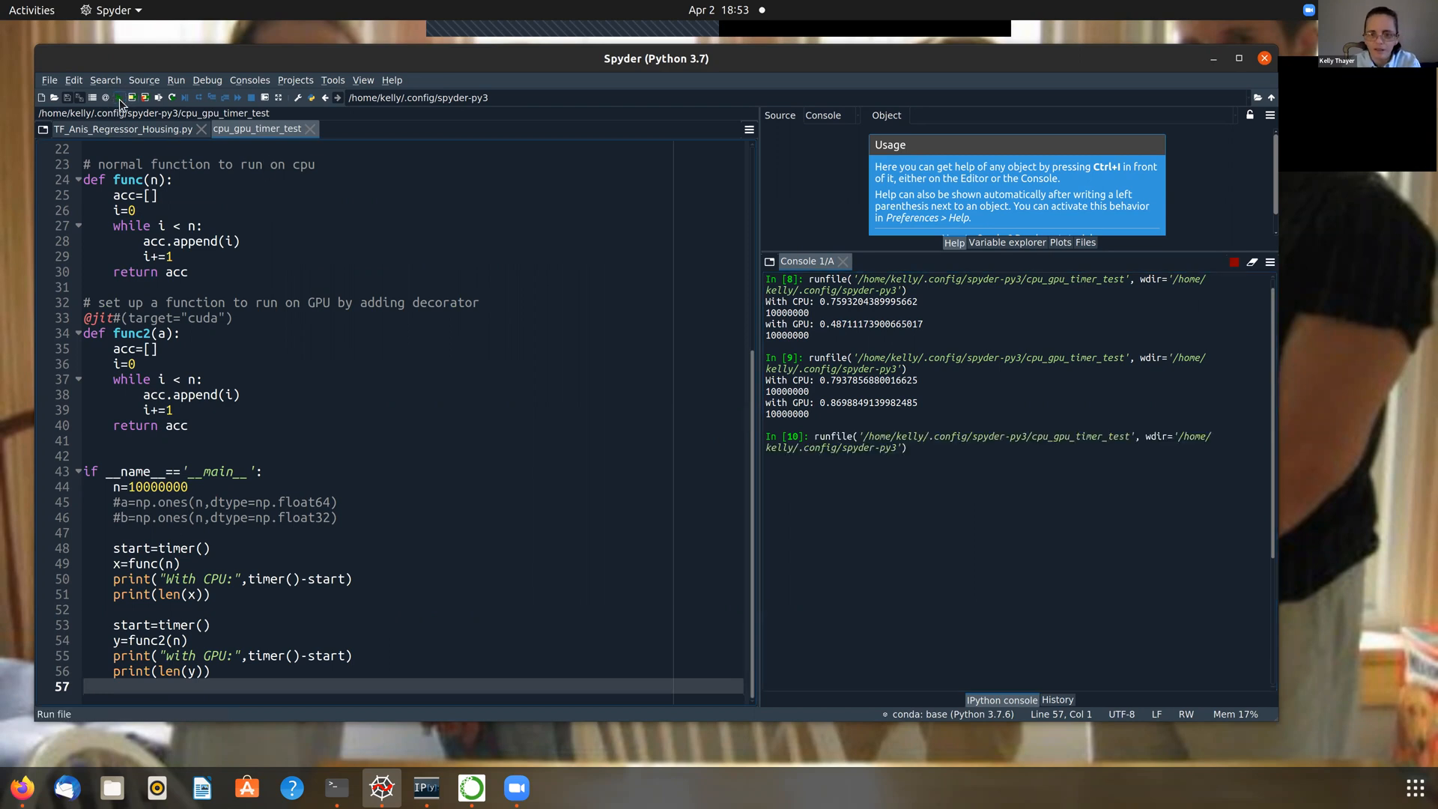
- Run the timing script a third time, reporting CPU 0.83 s and GPU 0.82 s
click(129, 97)
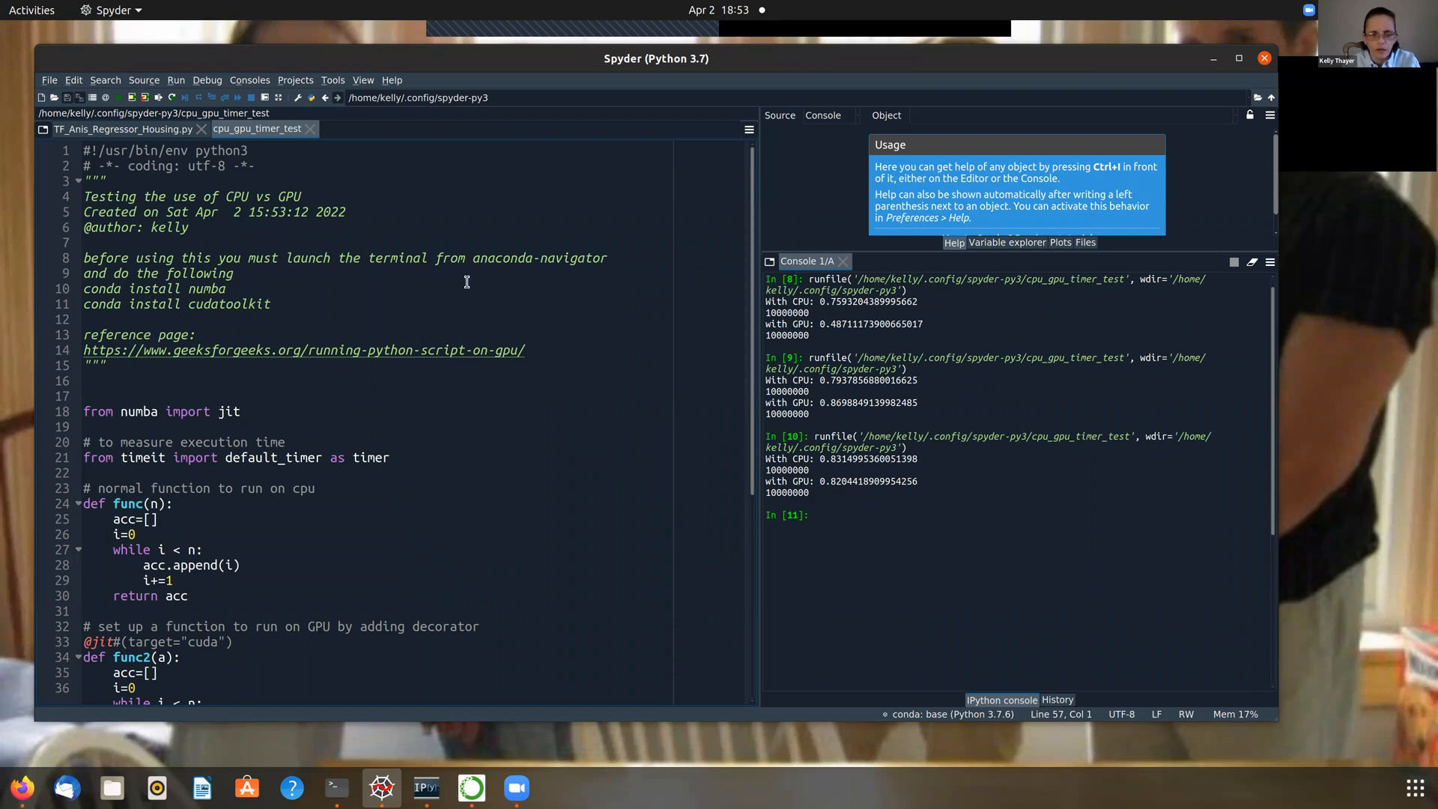
mouse_move(587, 112)
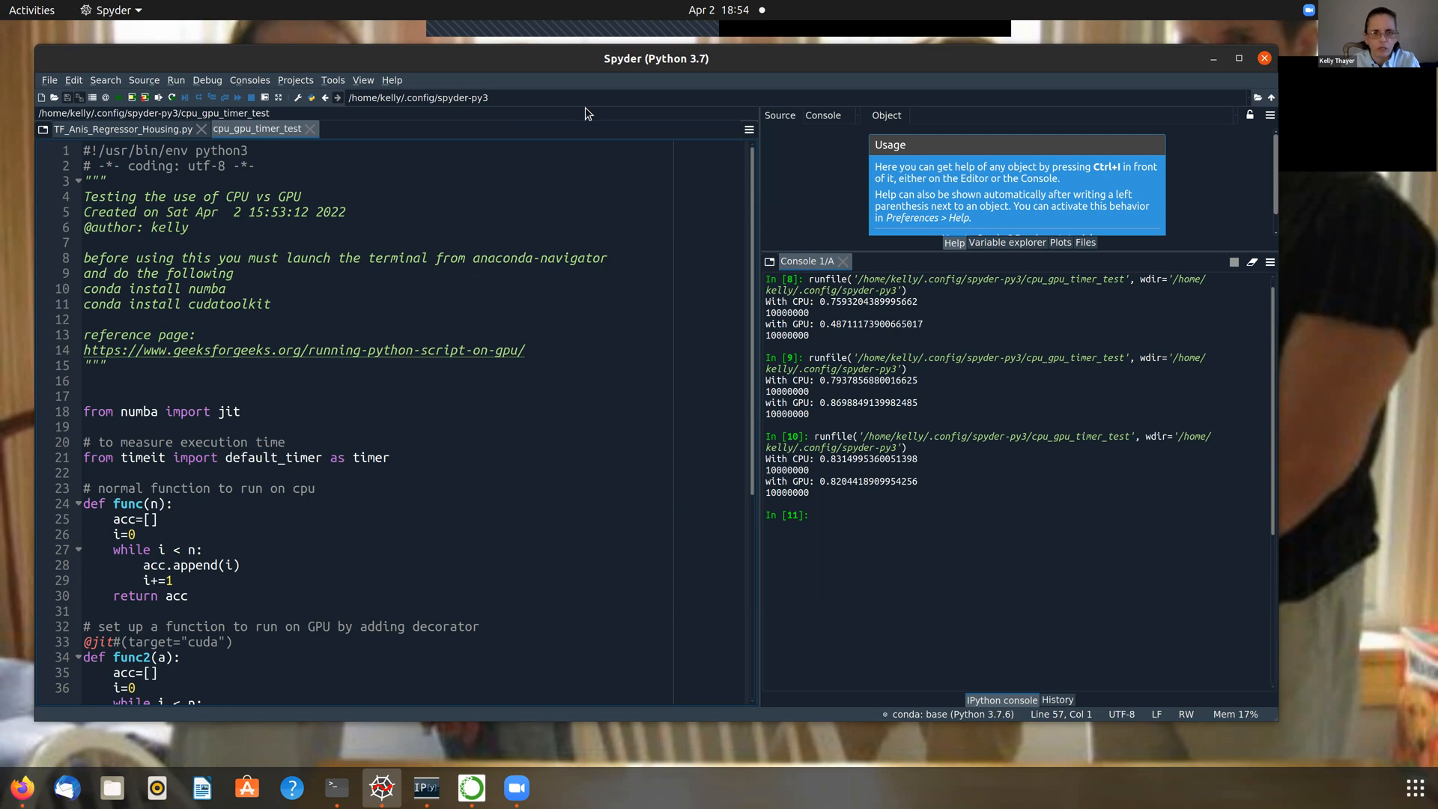
mouse_move(530, 60)
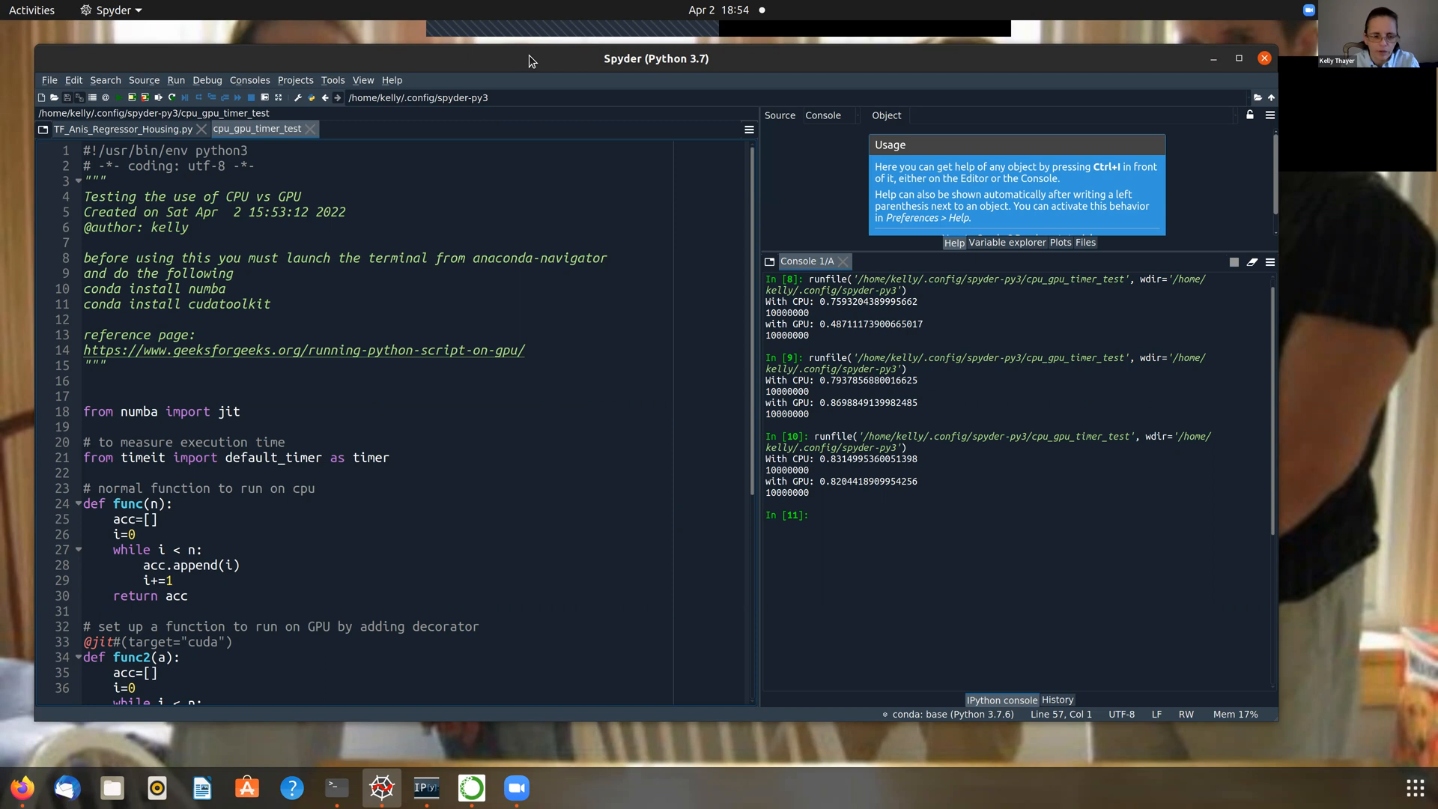
mouse_move(470, 786)
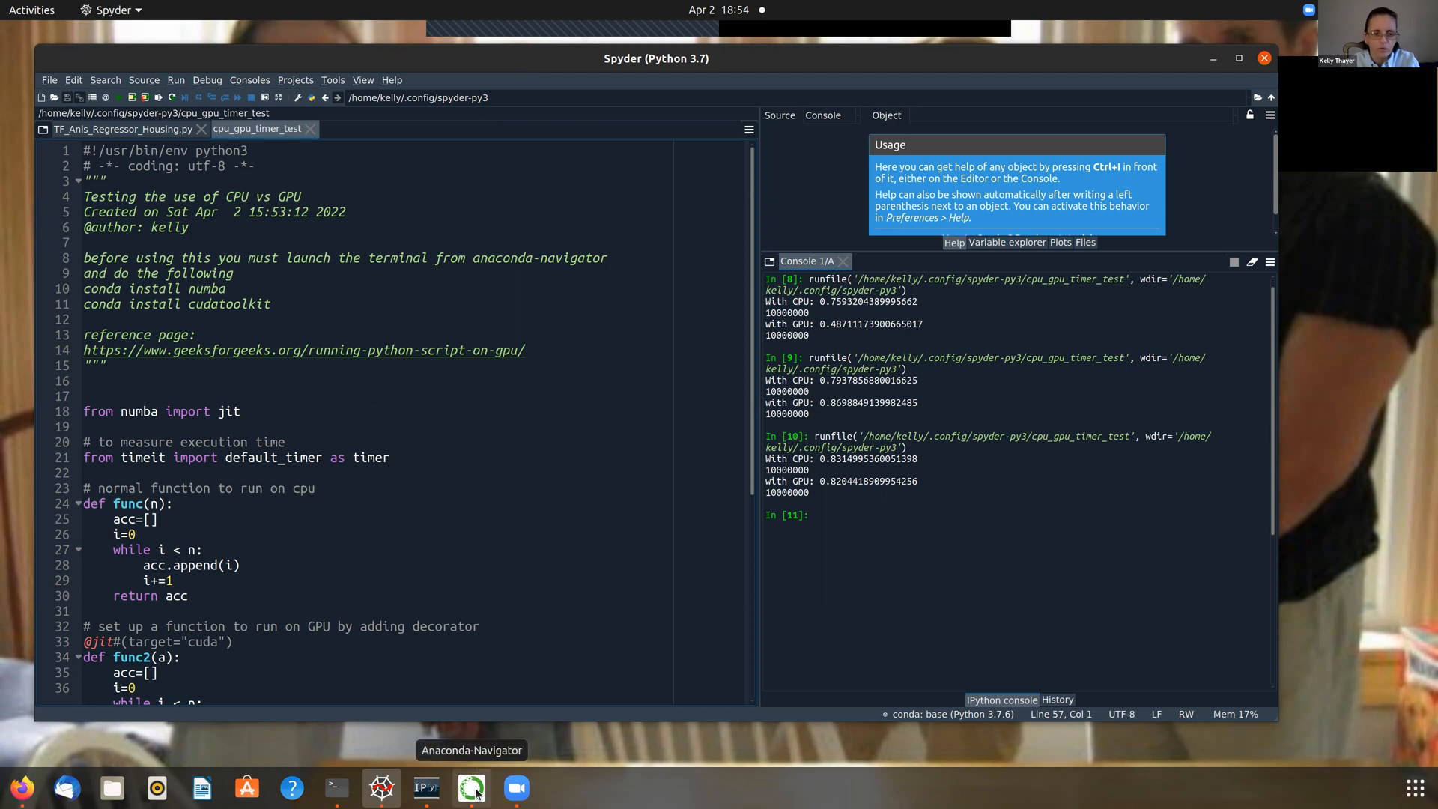
- Launch Qt Console from Anaconda Navigator's home applications
click(470, 786)
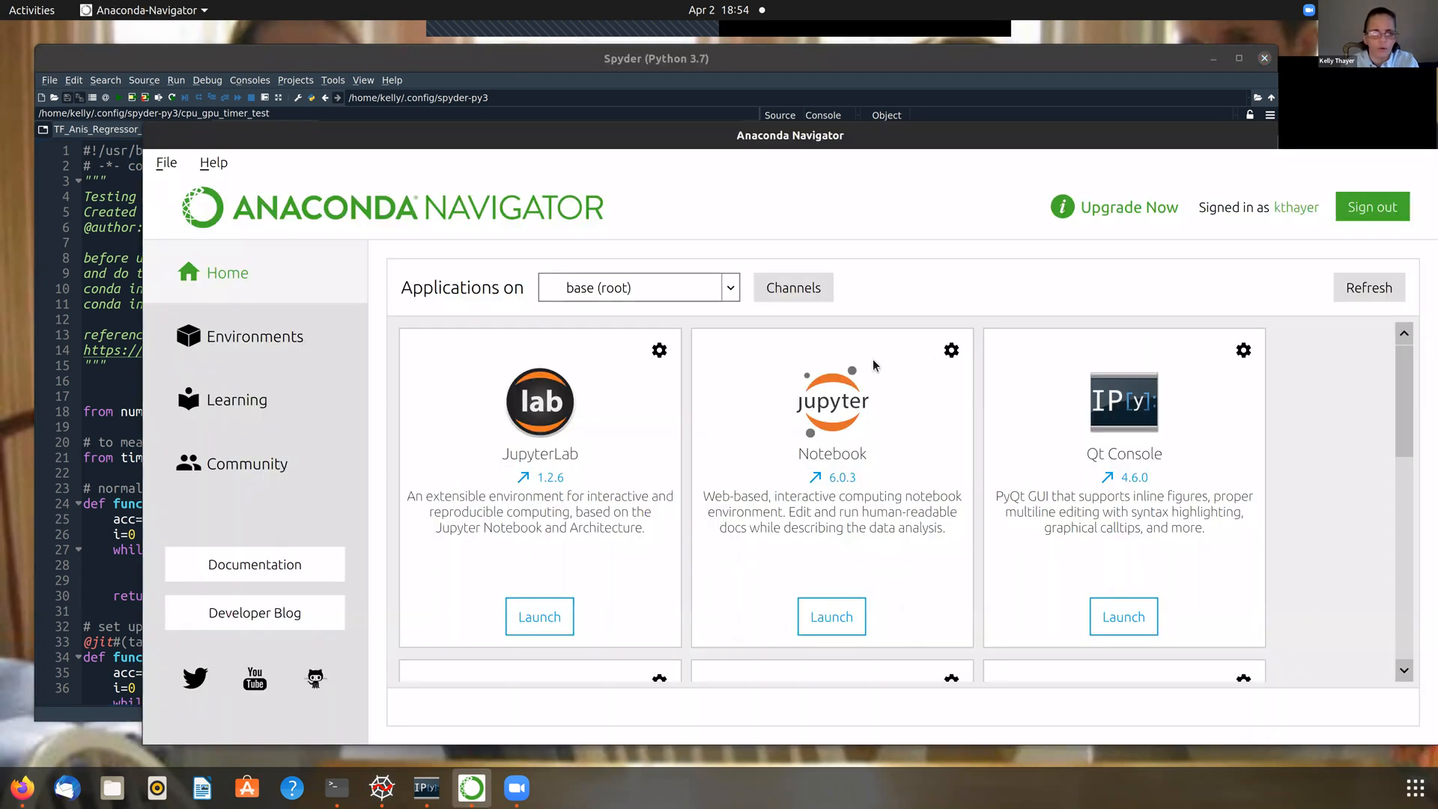
mouse_move(1028, 266)
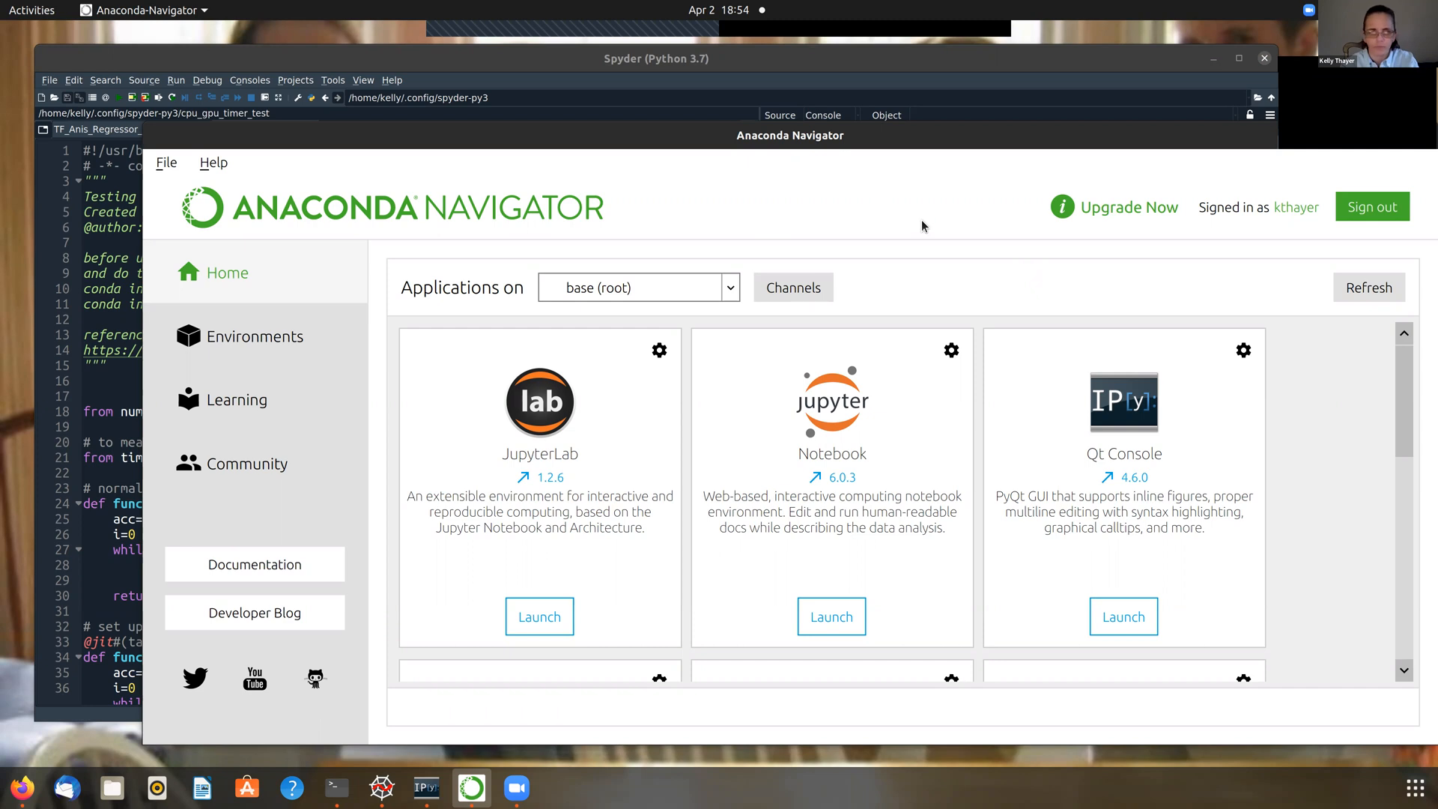
mouse_move(927, 221)
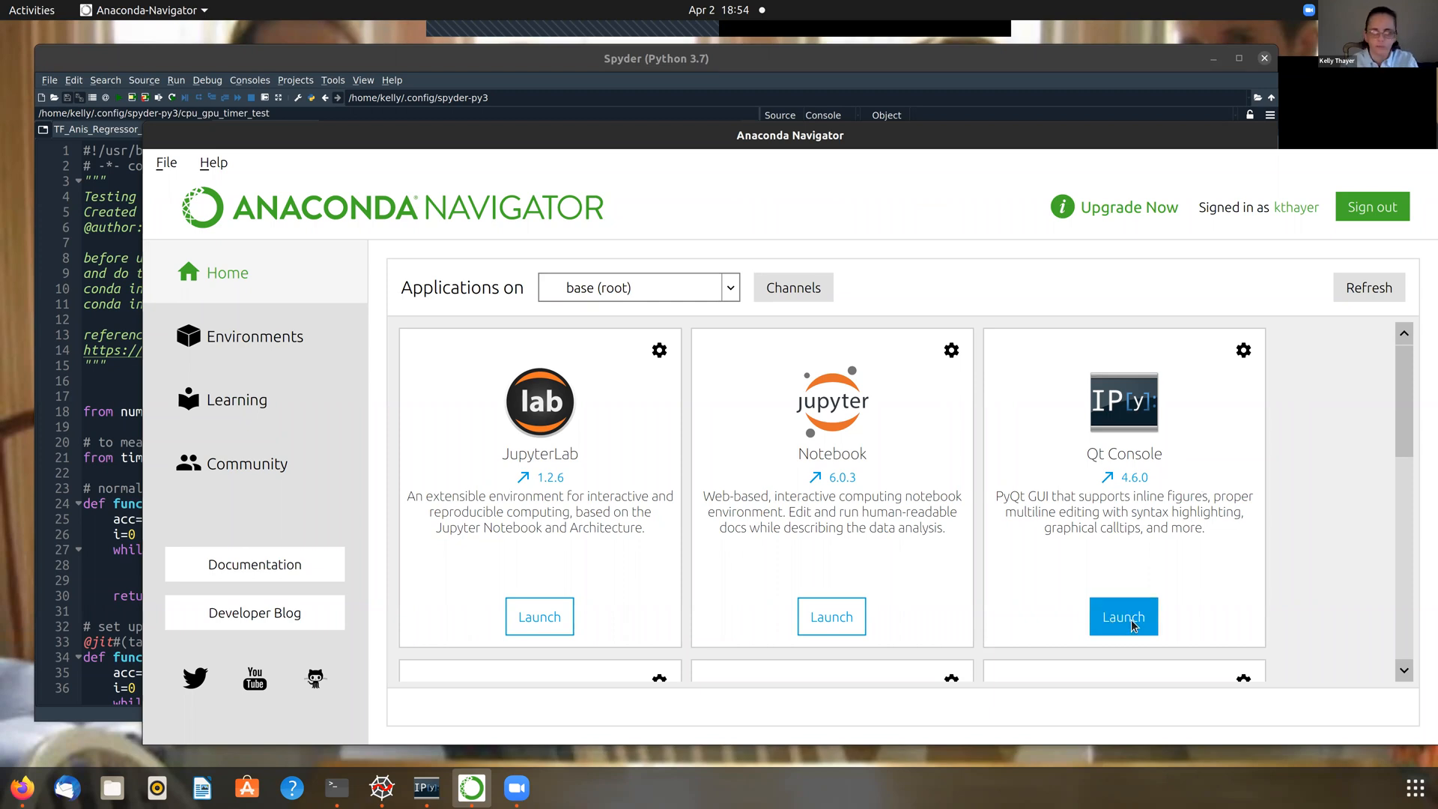
click(1122, 616)
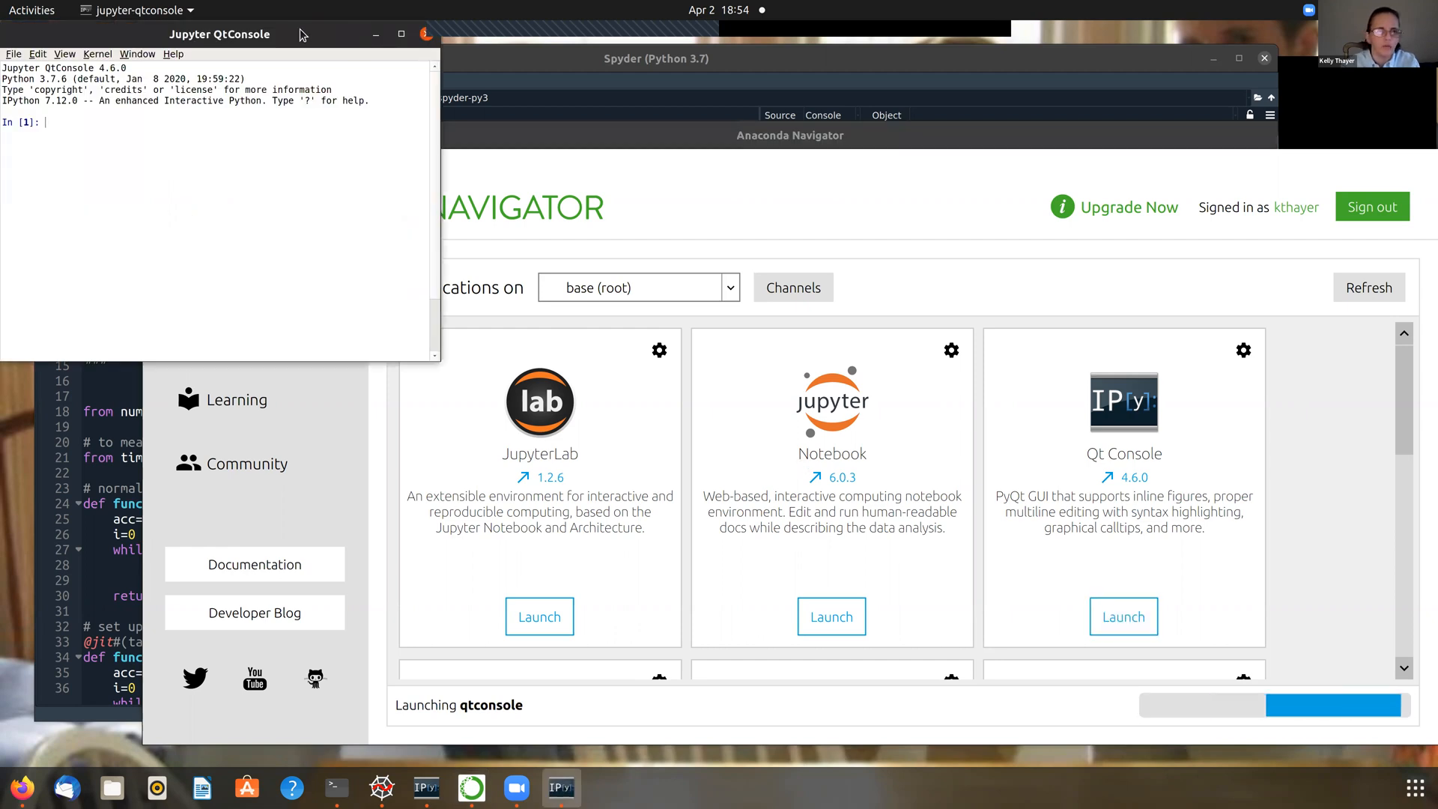
- Drag the new Qt Console window over the Spyder editor
drag(219, 35, 476, 117)
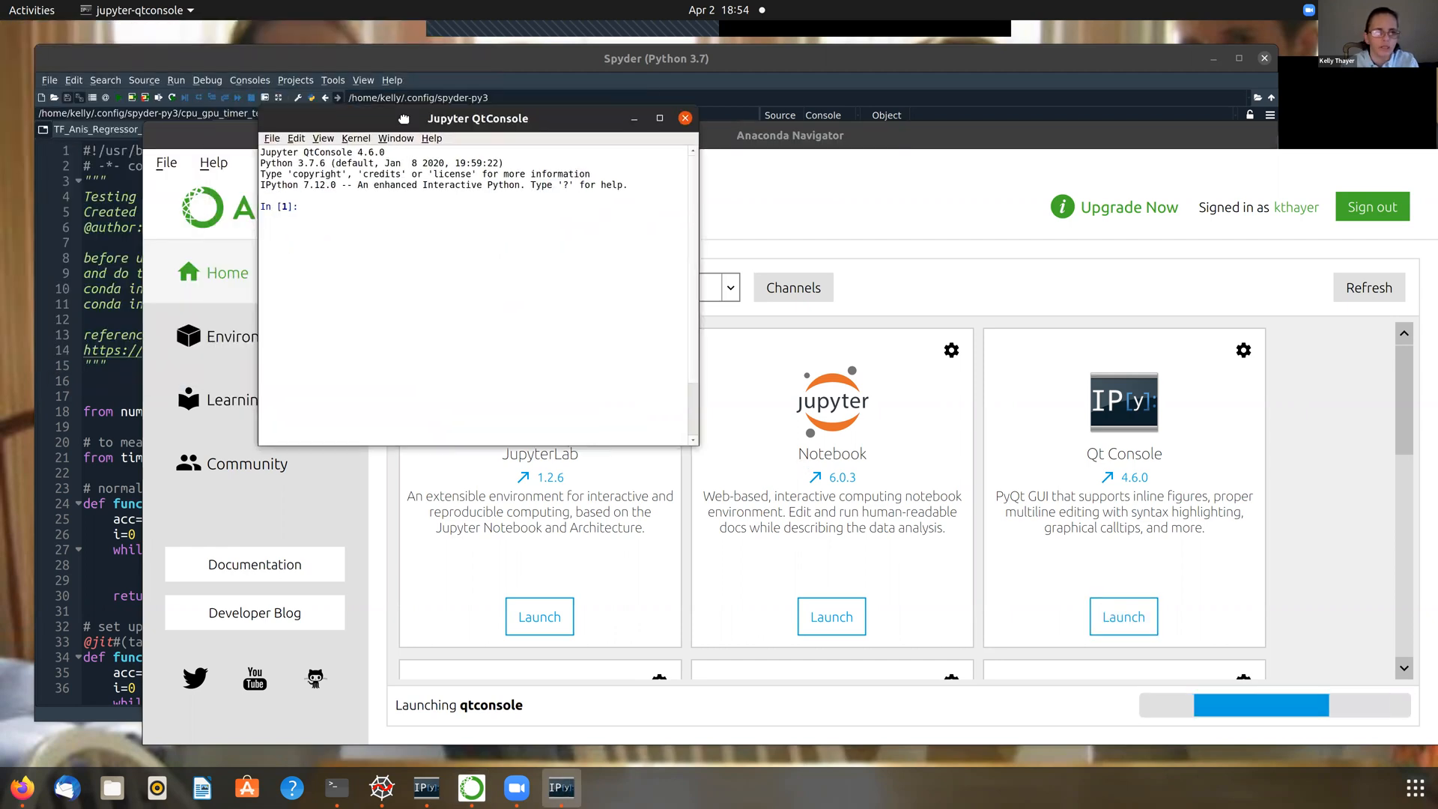
drag(477, 117, 541, 117)
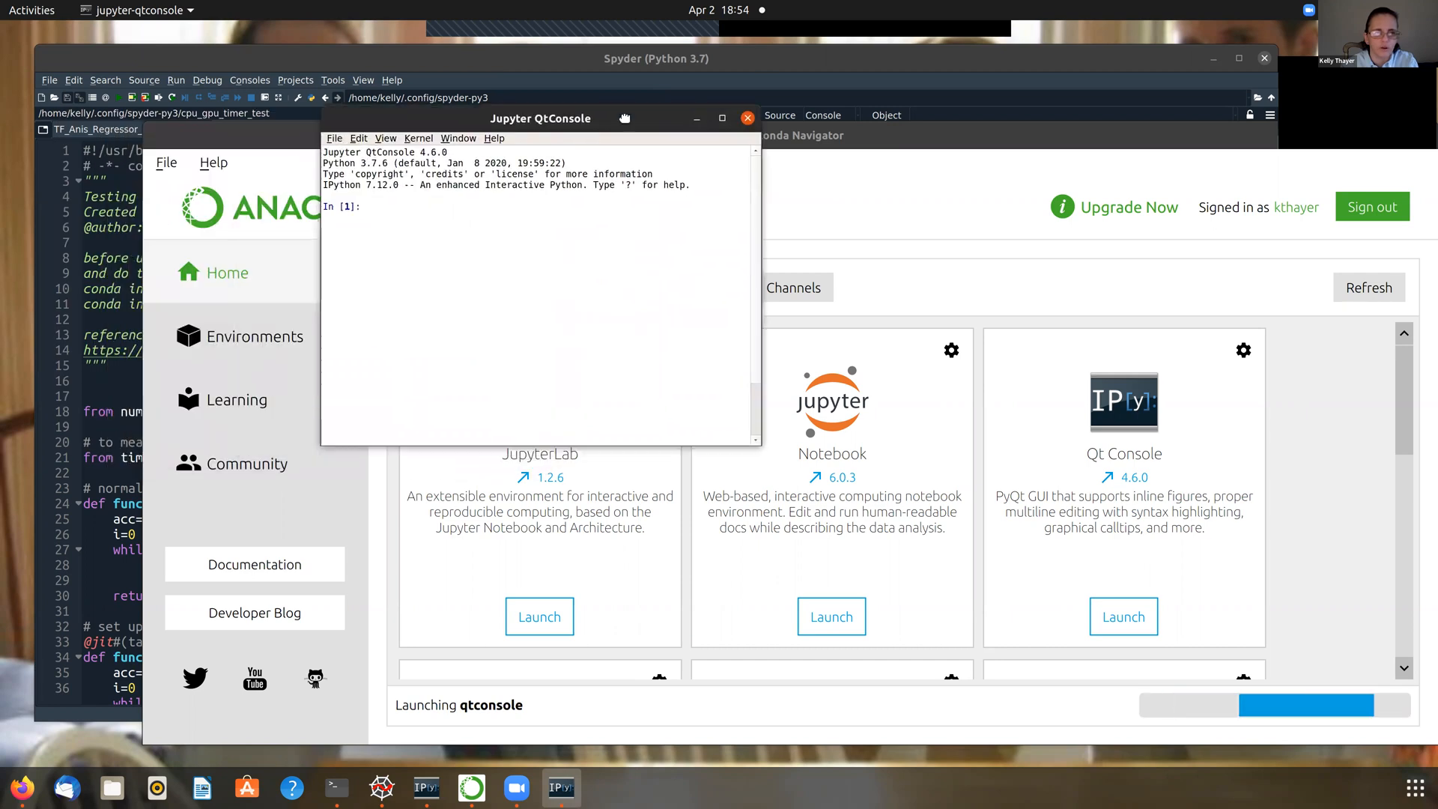
drag(540, 117, 681, 74)
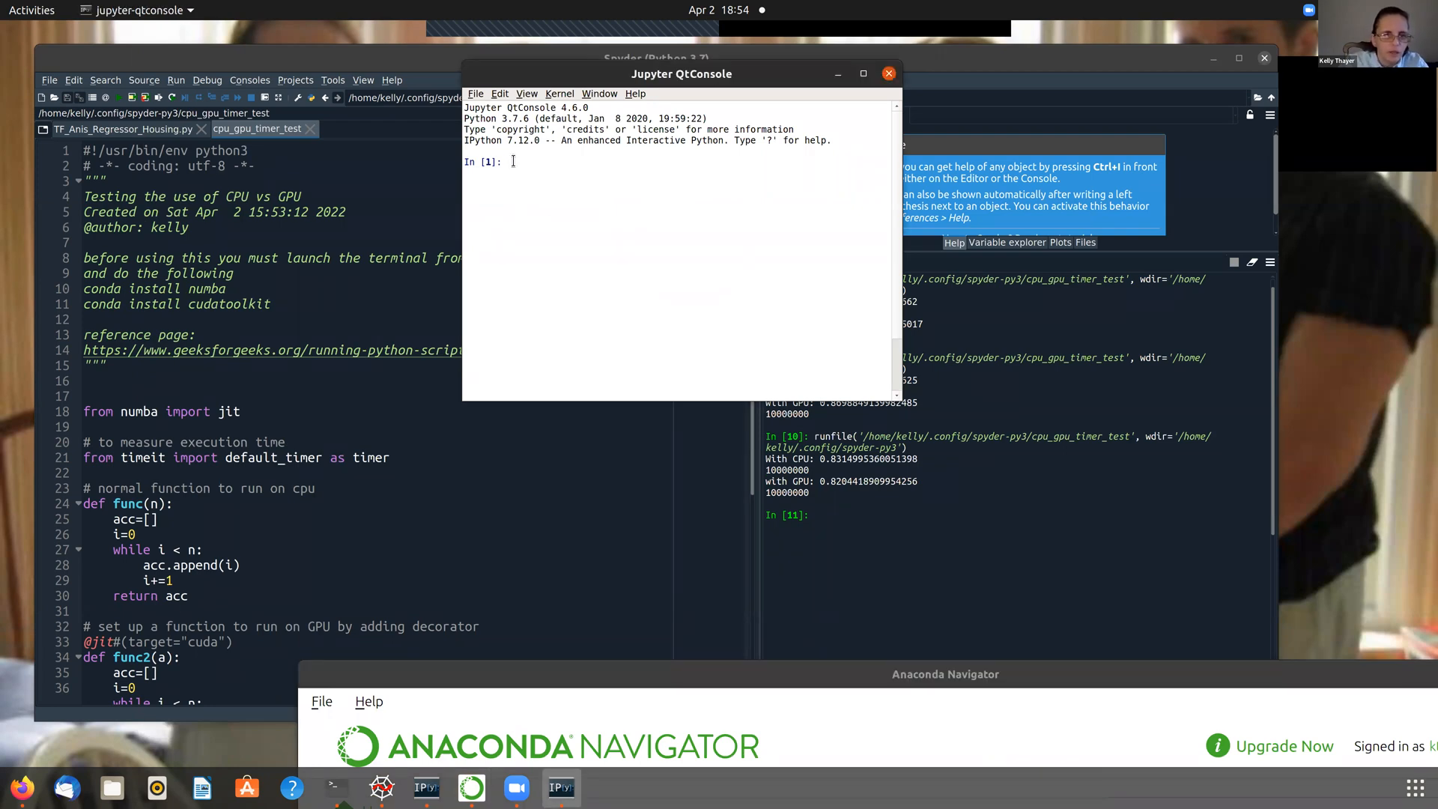
- Run 'conda install numba', which reports all packages already installed
text(pip instal)
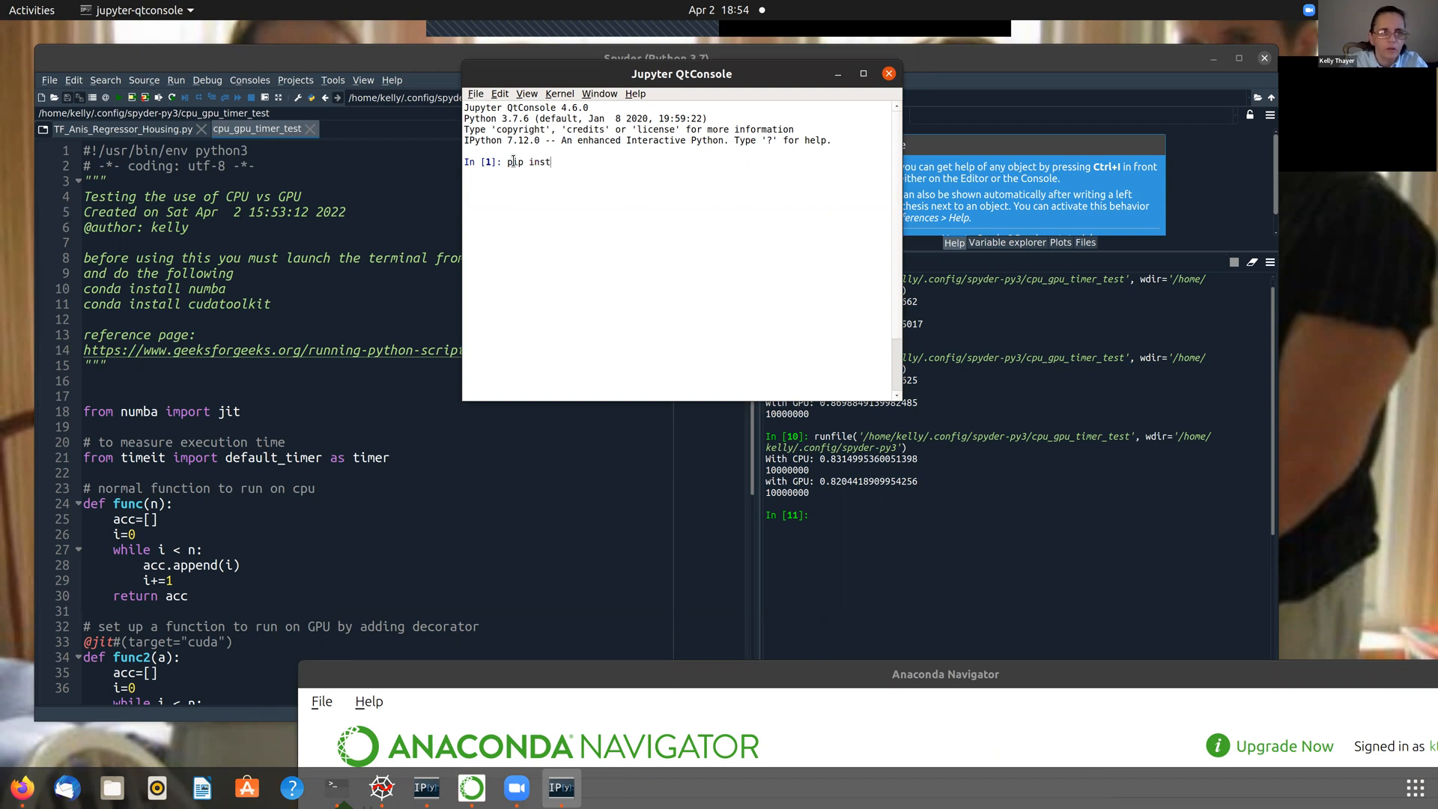
text(conda)
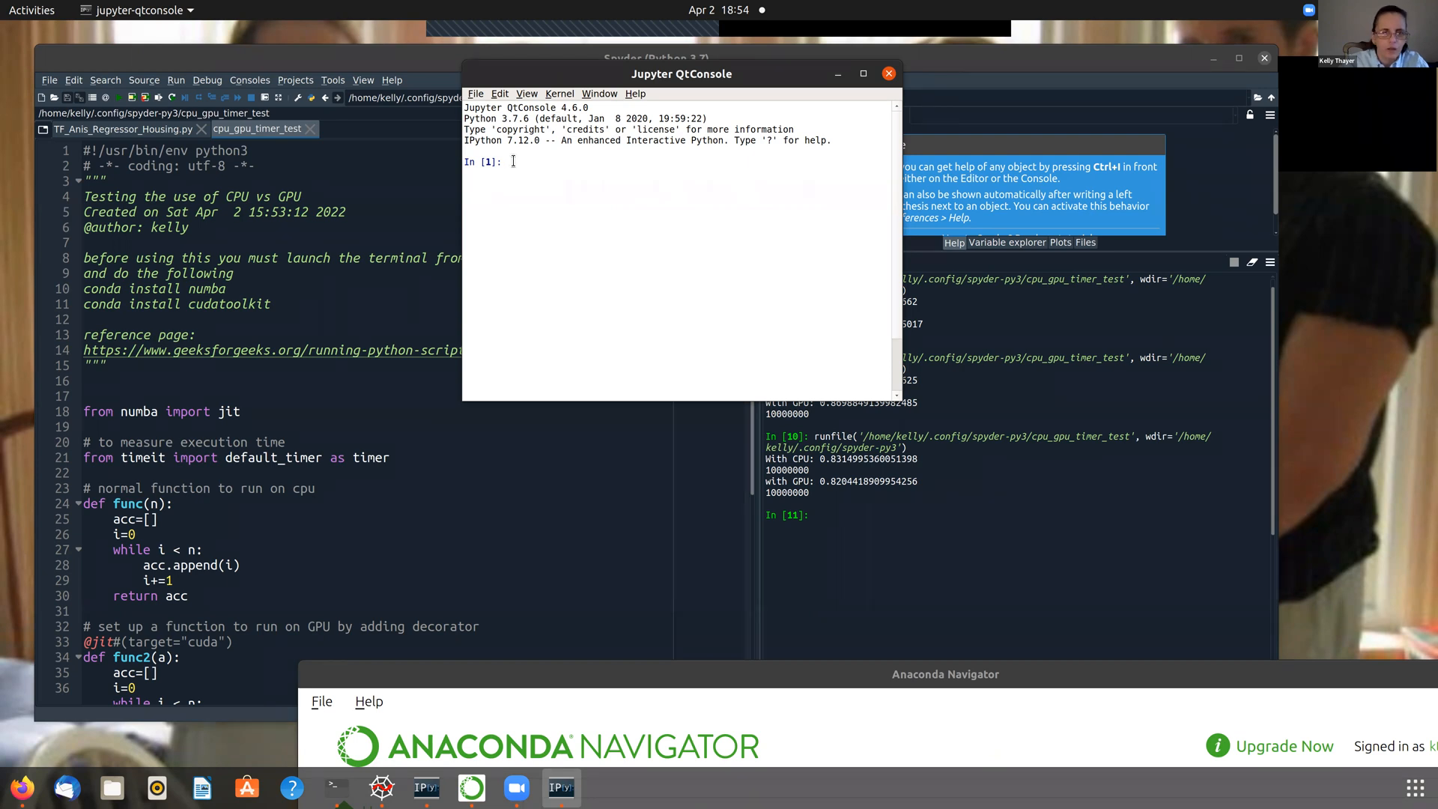
text(timer())
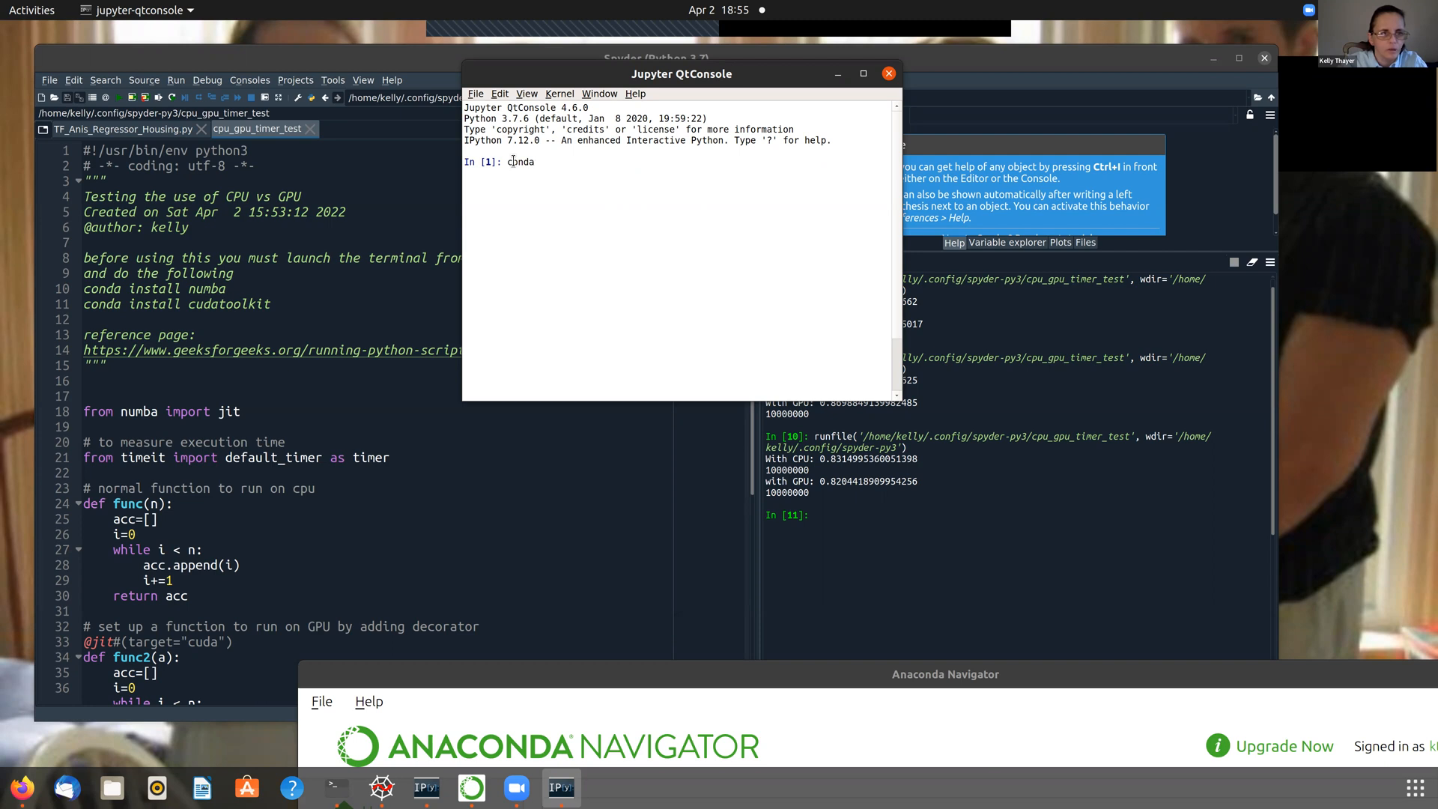
text(install n)
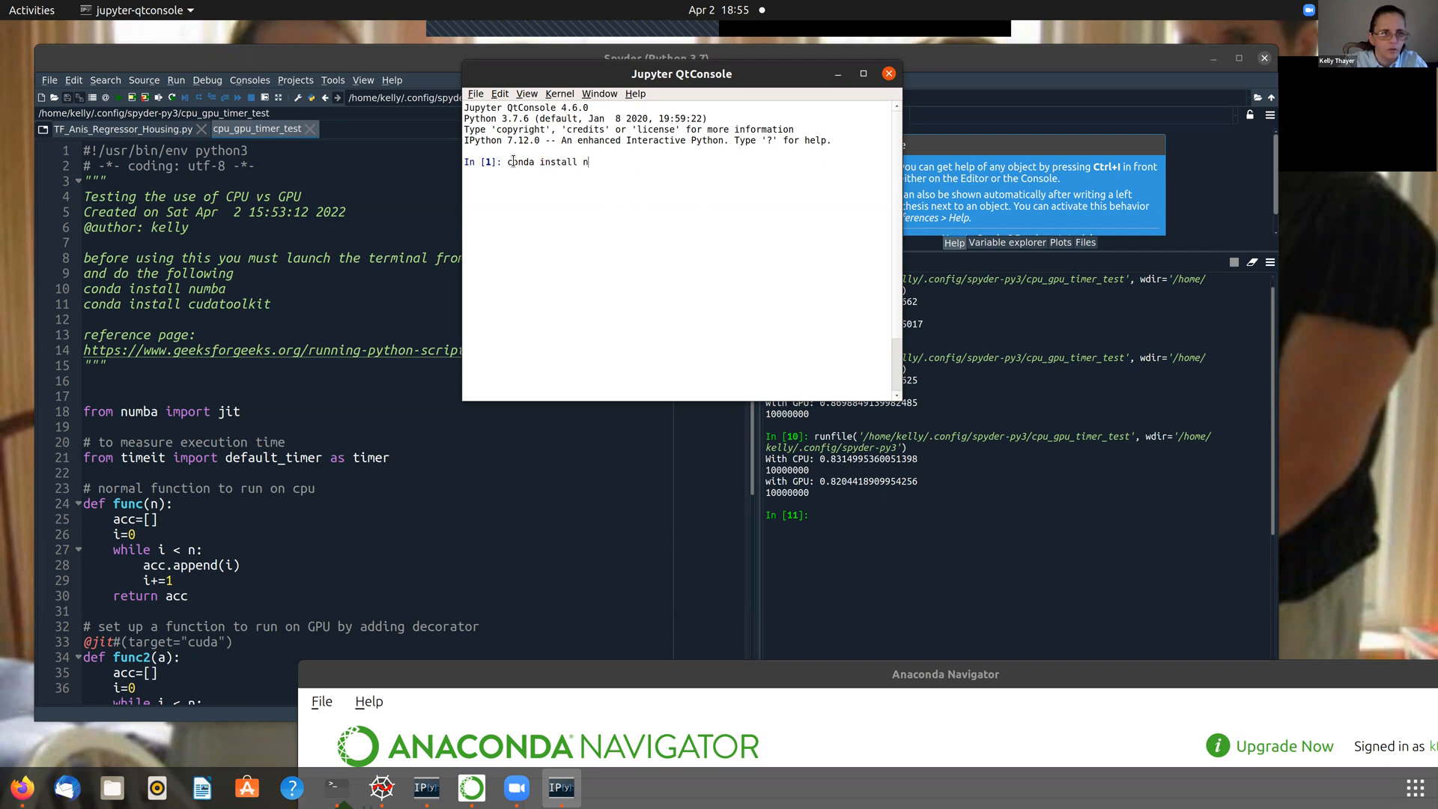
text(umba)
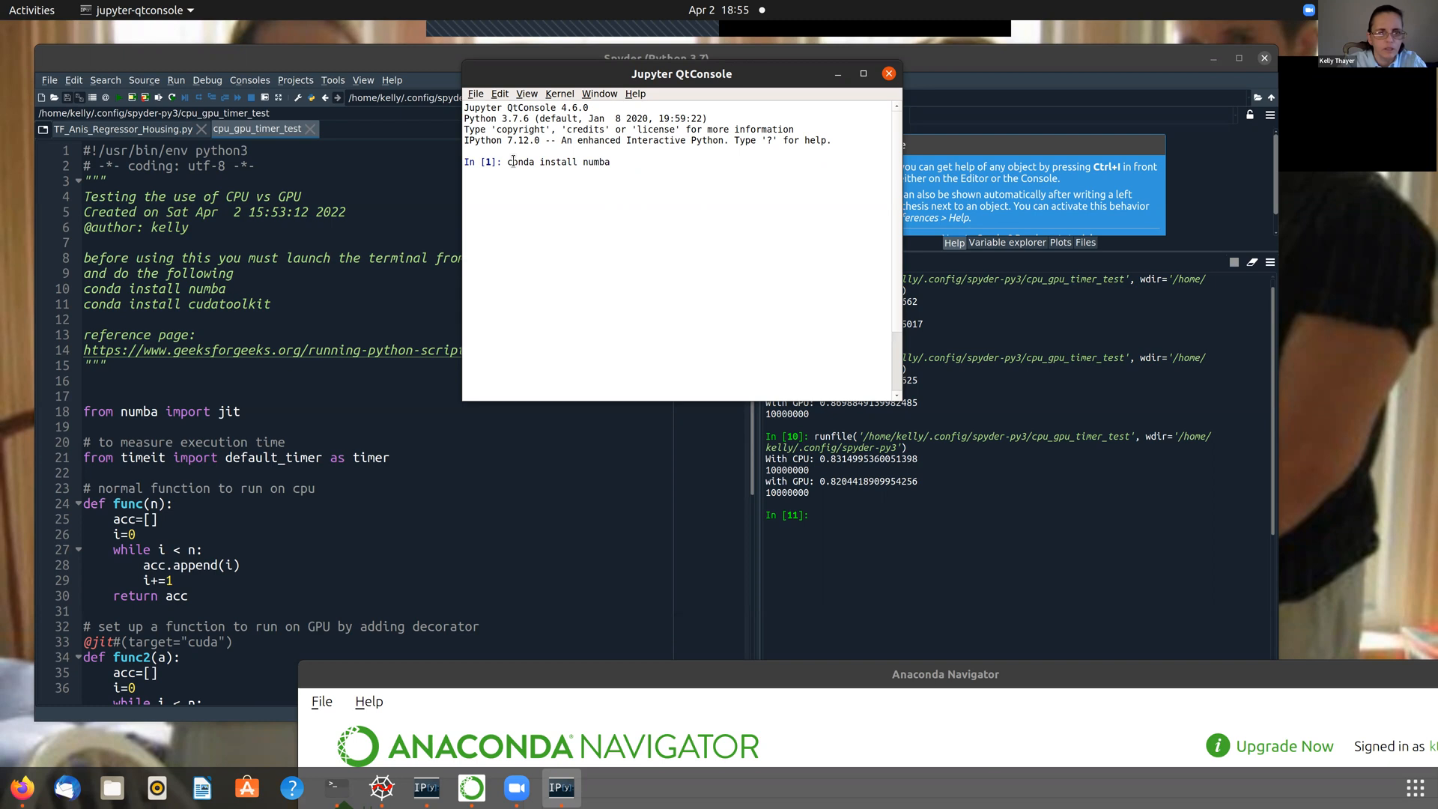
key(Return)
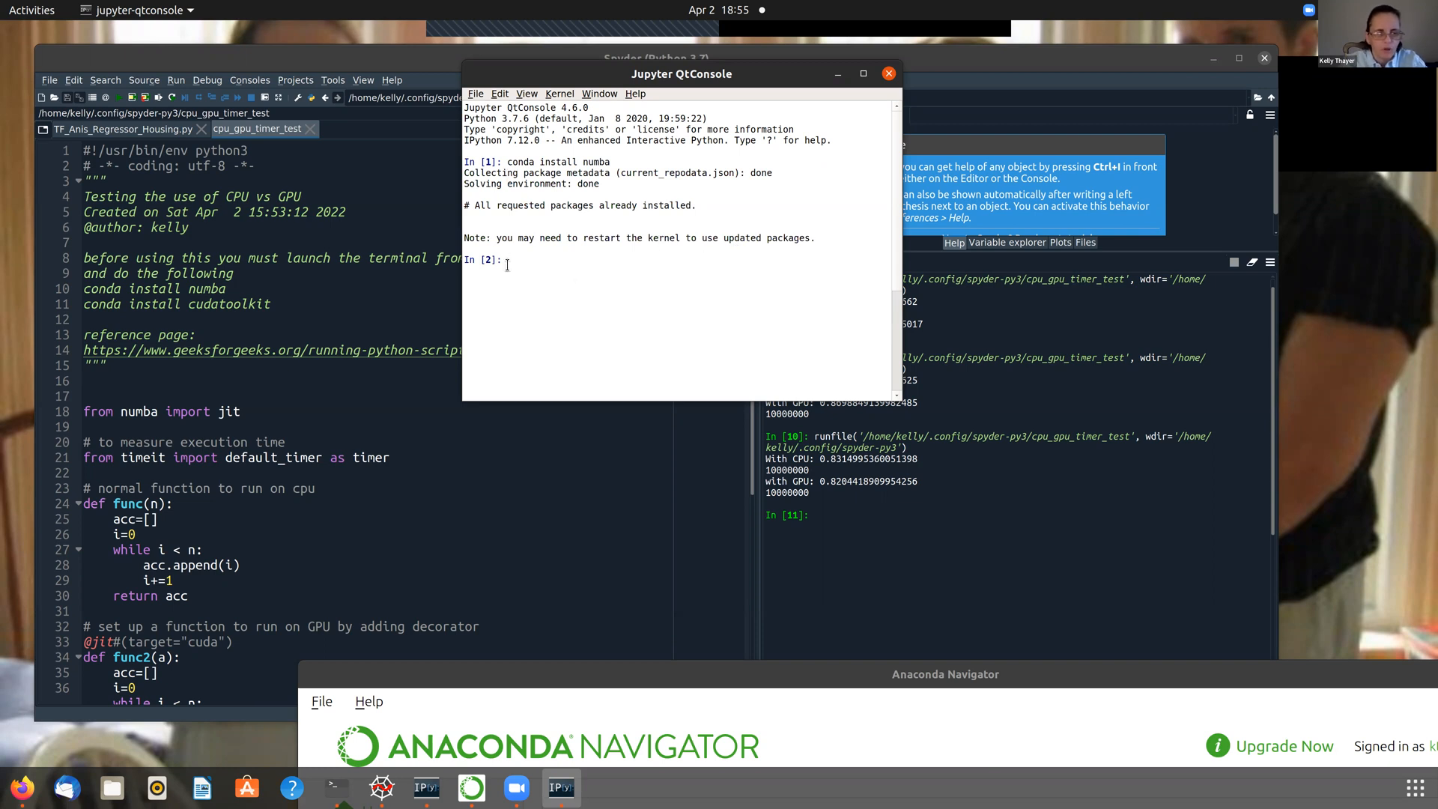
- Run 'conda install cudatoolkit', also reported as already installed
text(conda install cu)
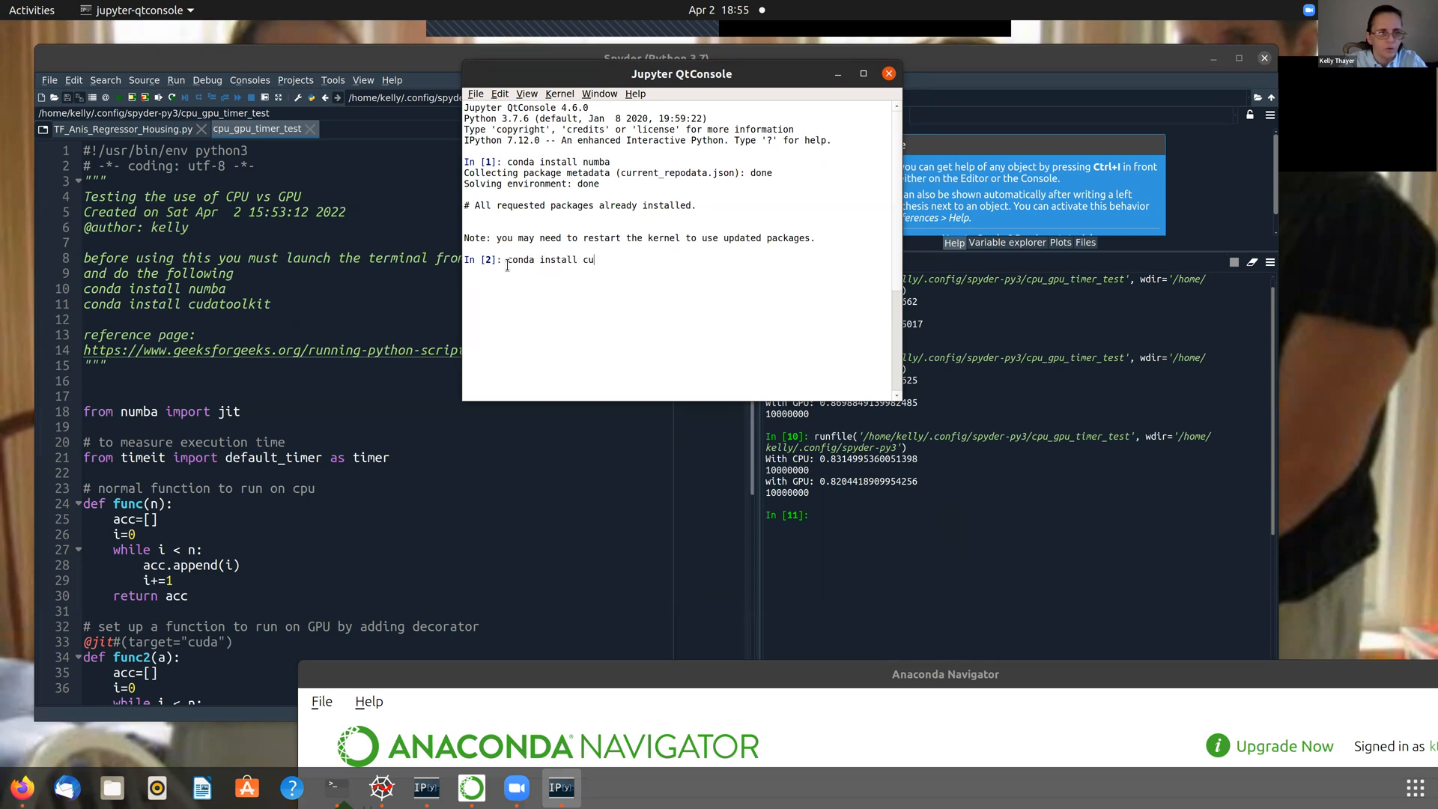
text(datool)
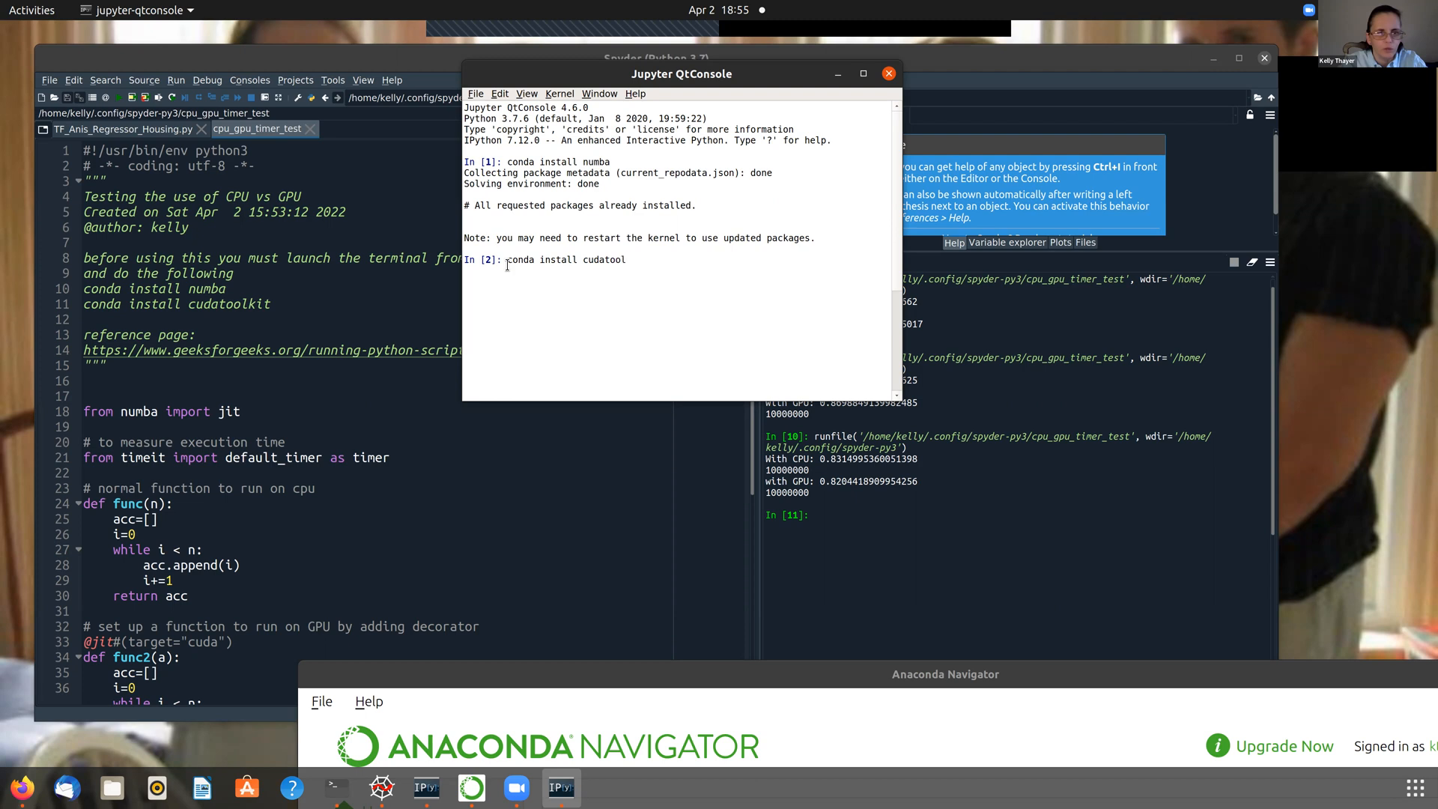
key(Return)
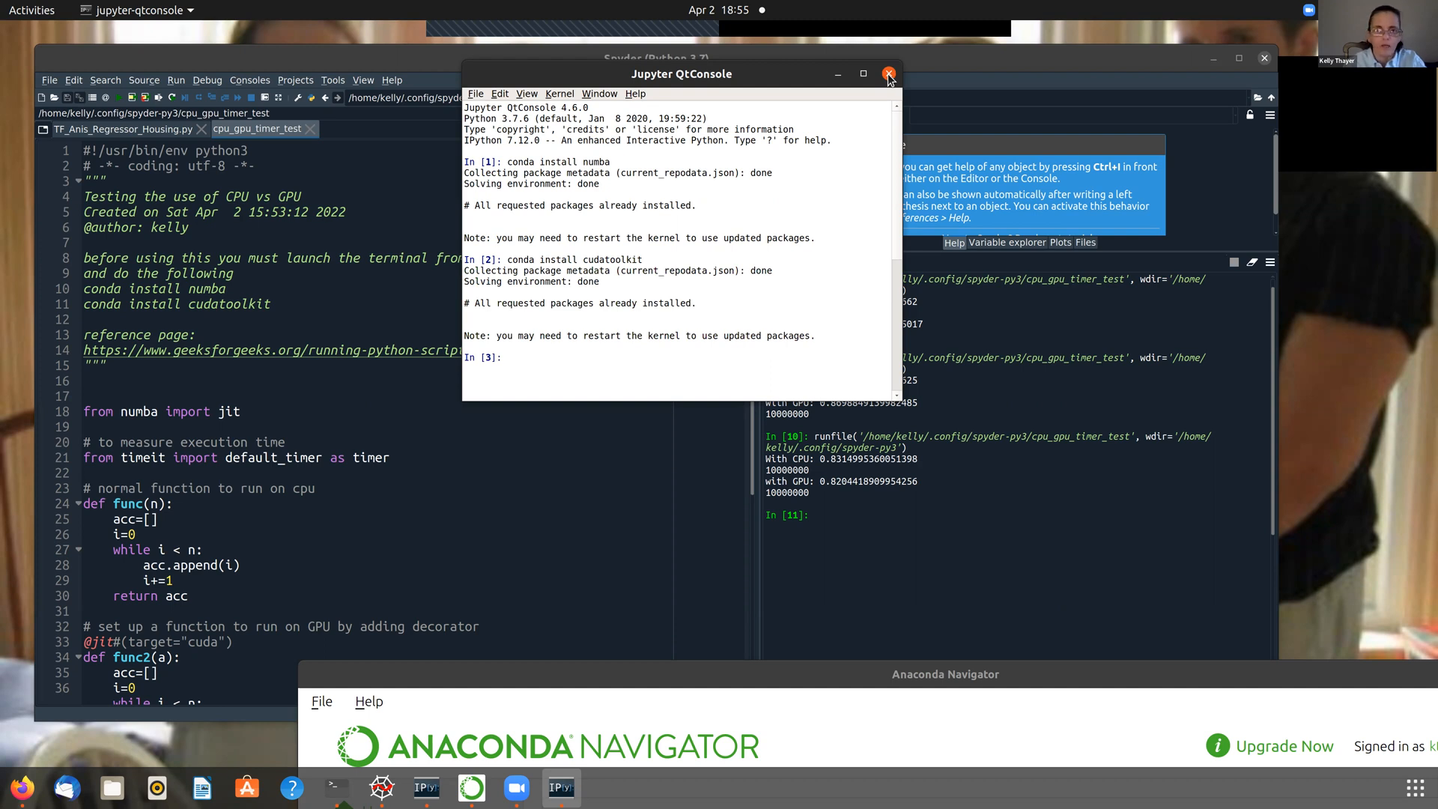
- Quit Qt Console, confirming the kernel shutdown
click(887, 73)
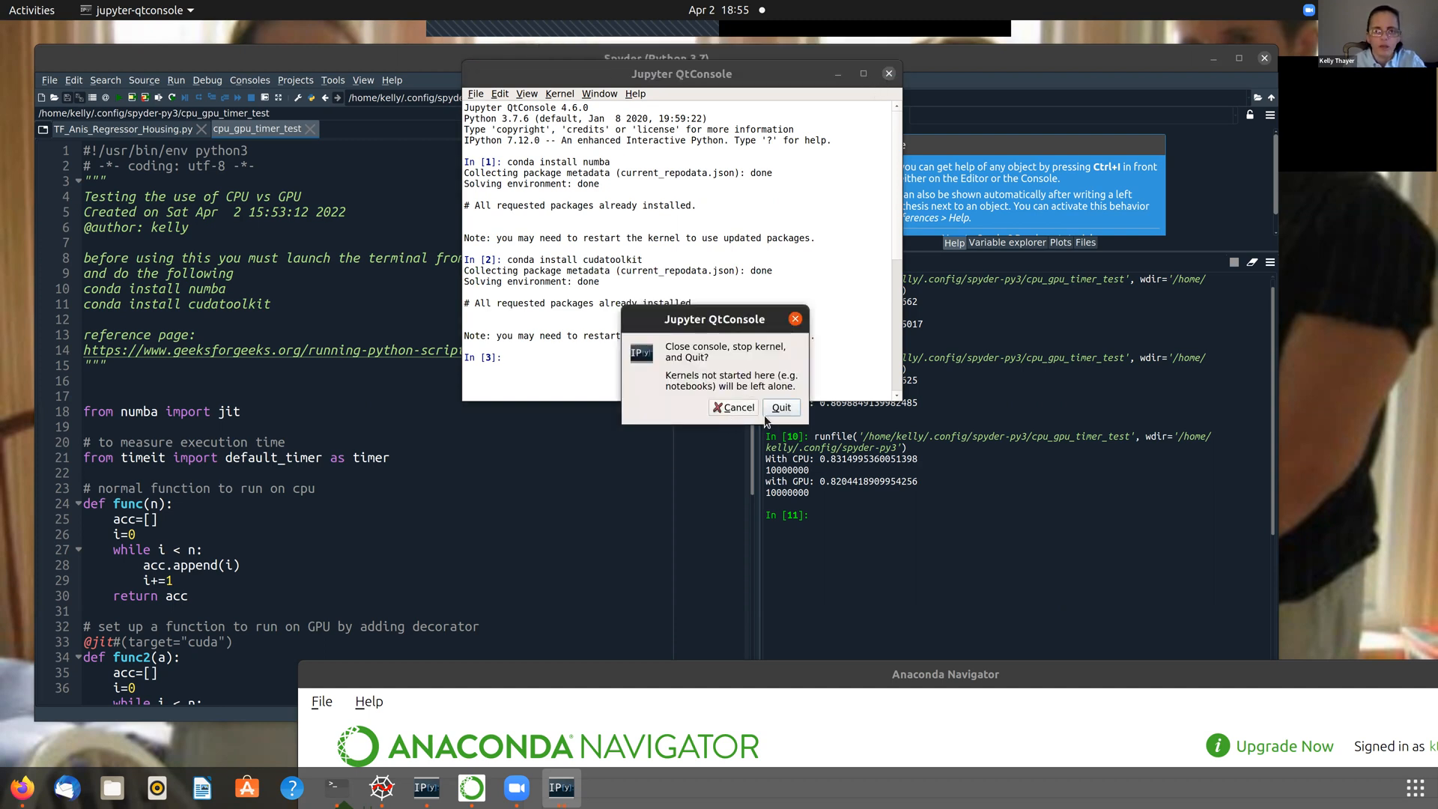
click(779, 406)
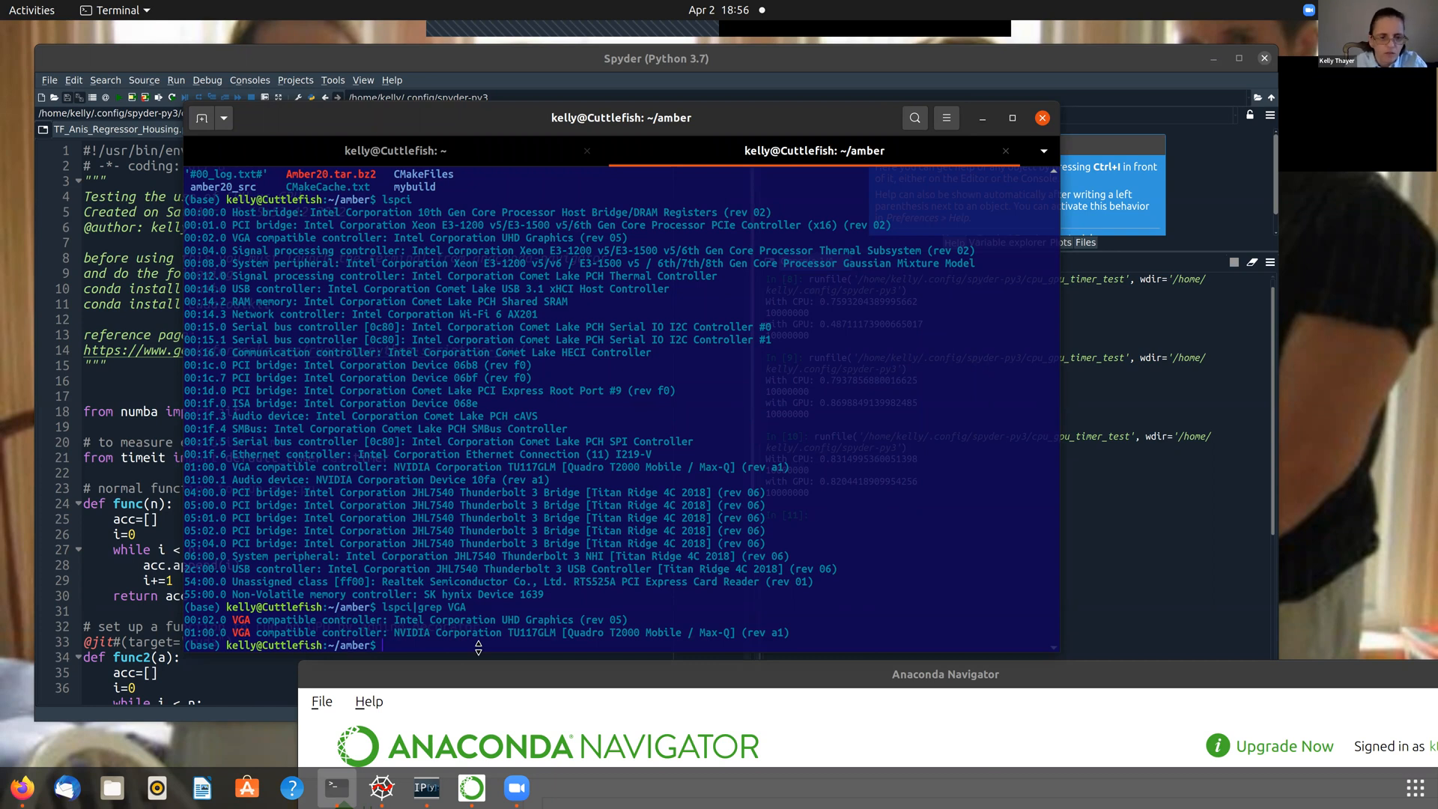
- Run 'lspci|grep VGA' to list the Intel UHD and NVIDIA Quadro T2000 controllers
text(lspci|grep VGA)
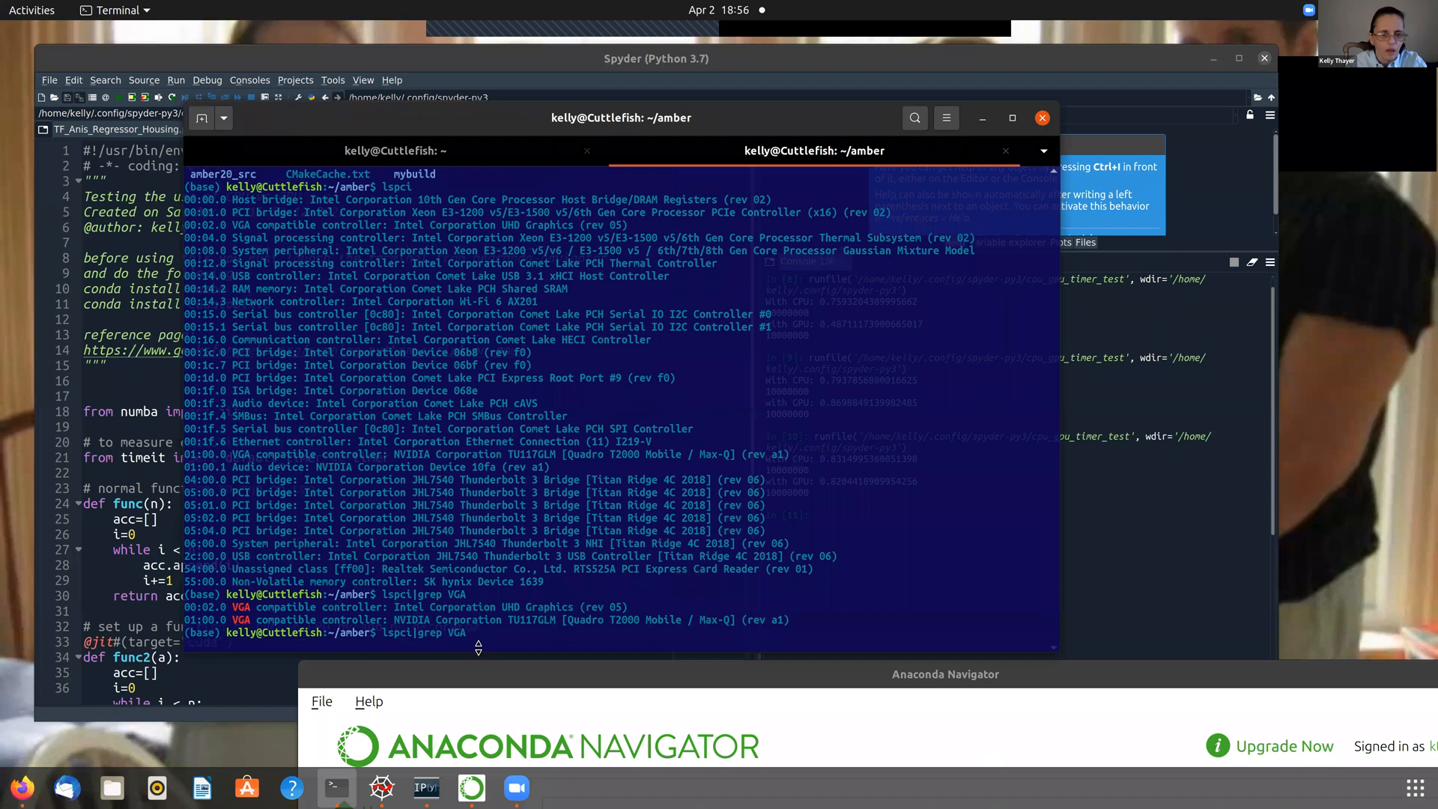
key(Return)
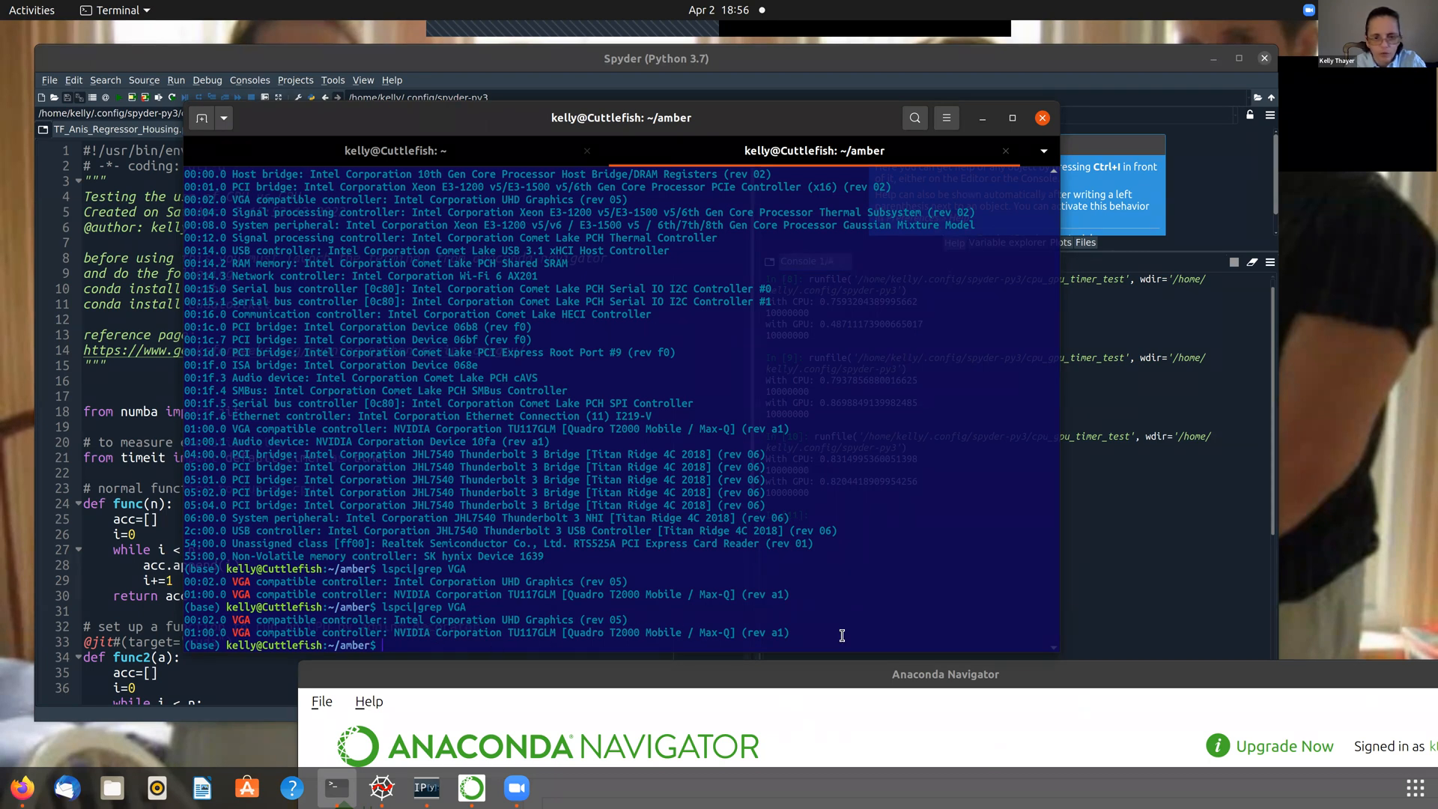
mouse_move(660, 632)
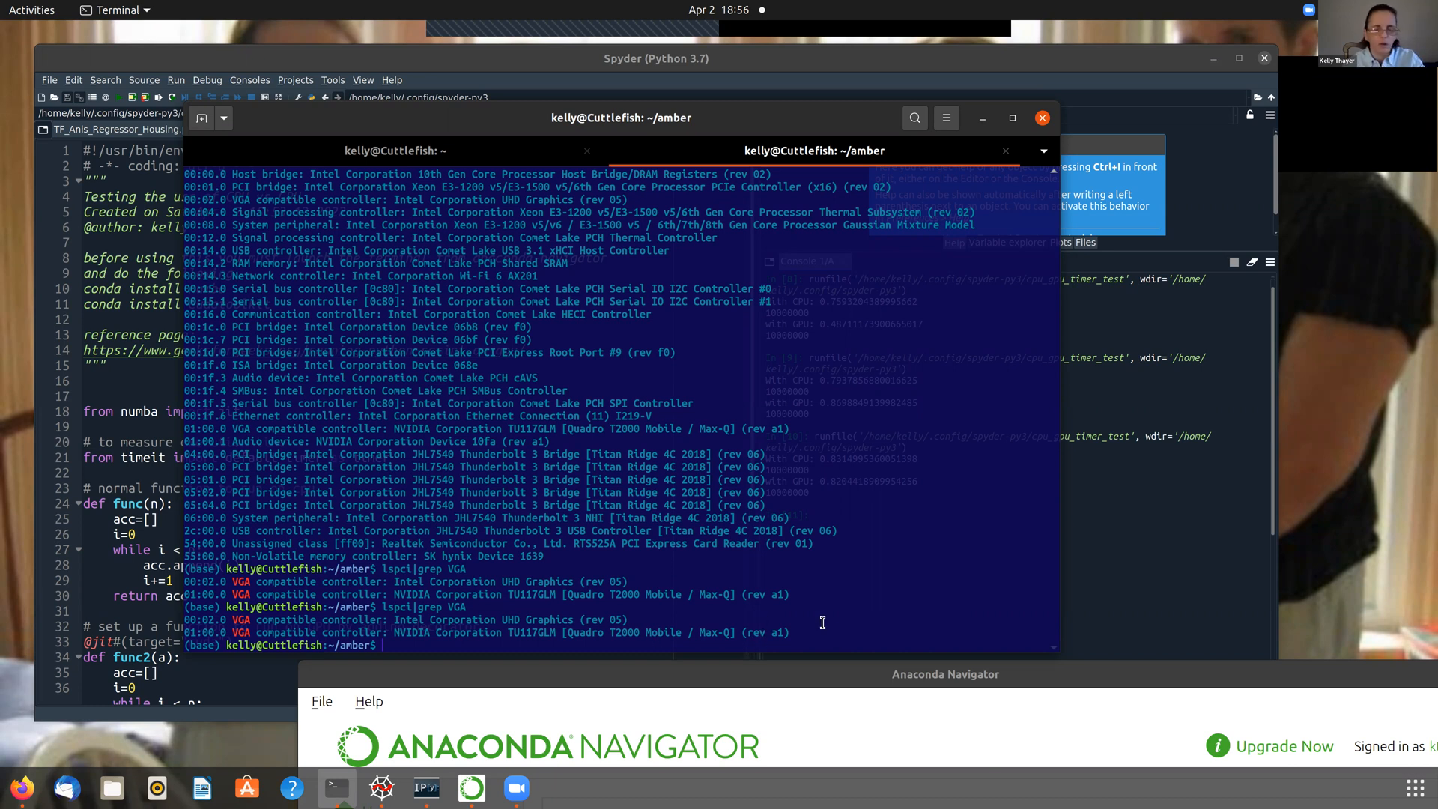
mouse_move(758, 127)
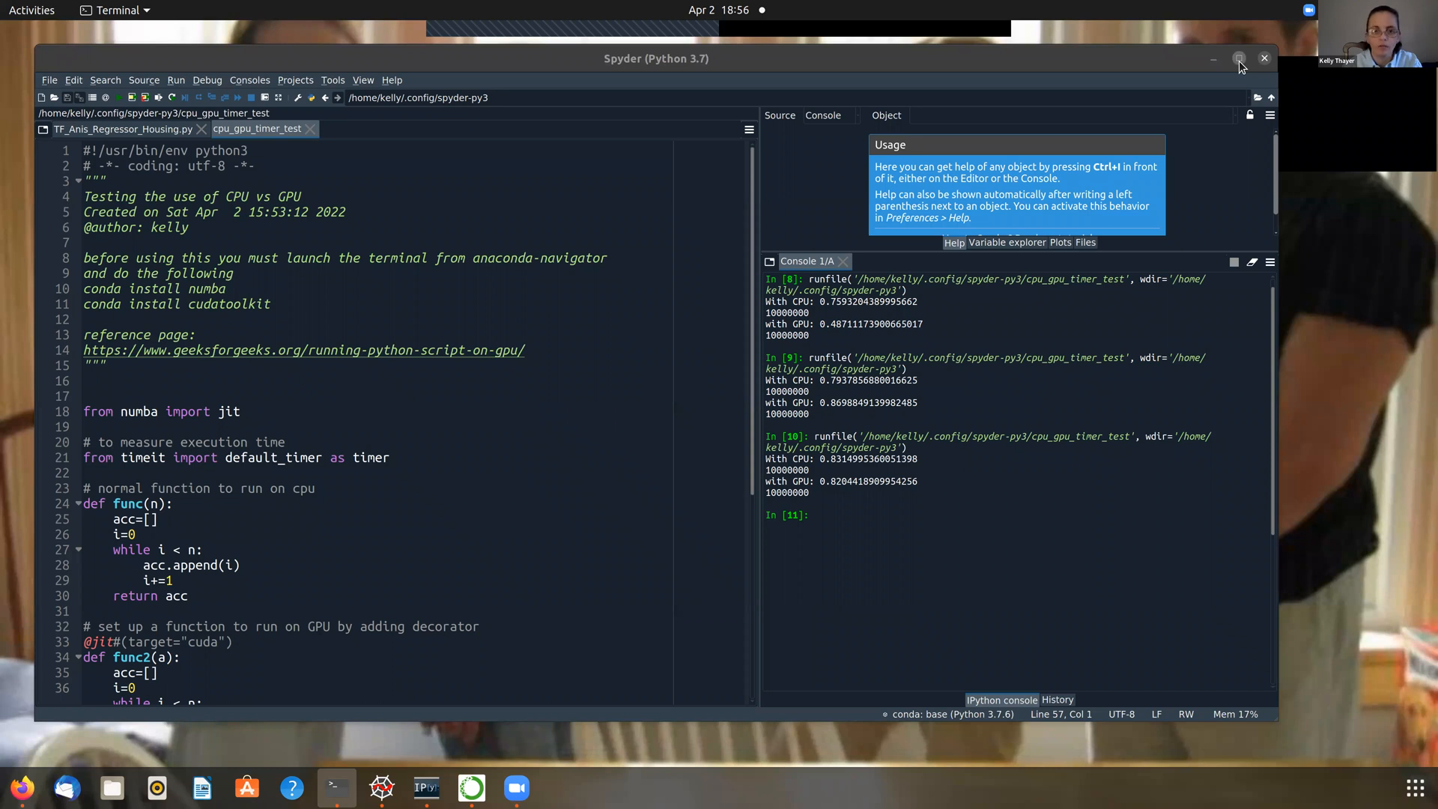
- Maximize the Spyder window showing the script and its three run results
click(1239, 58)
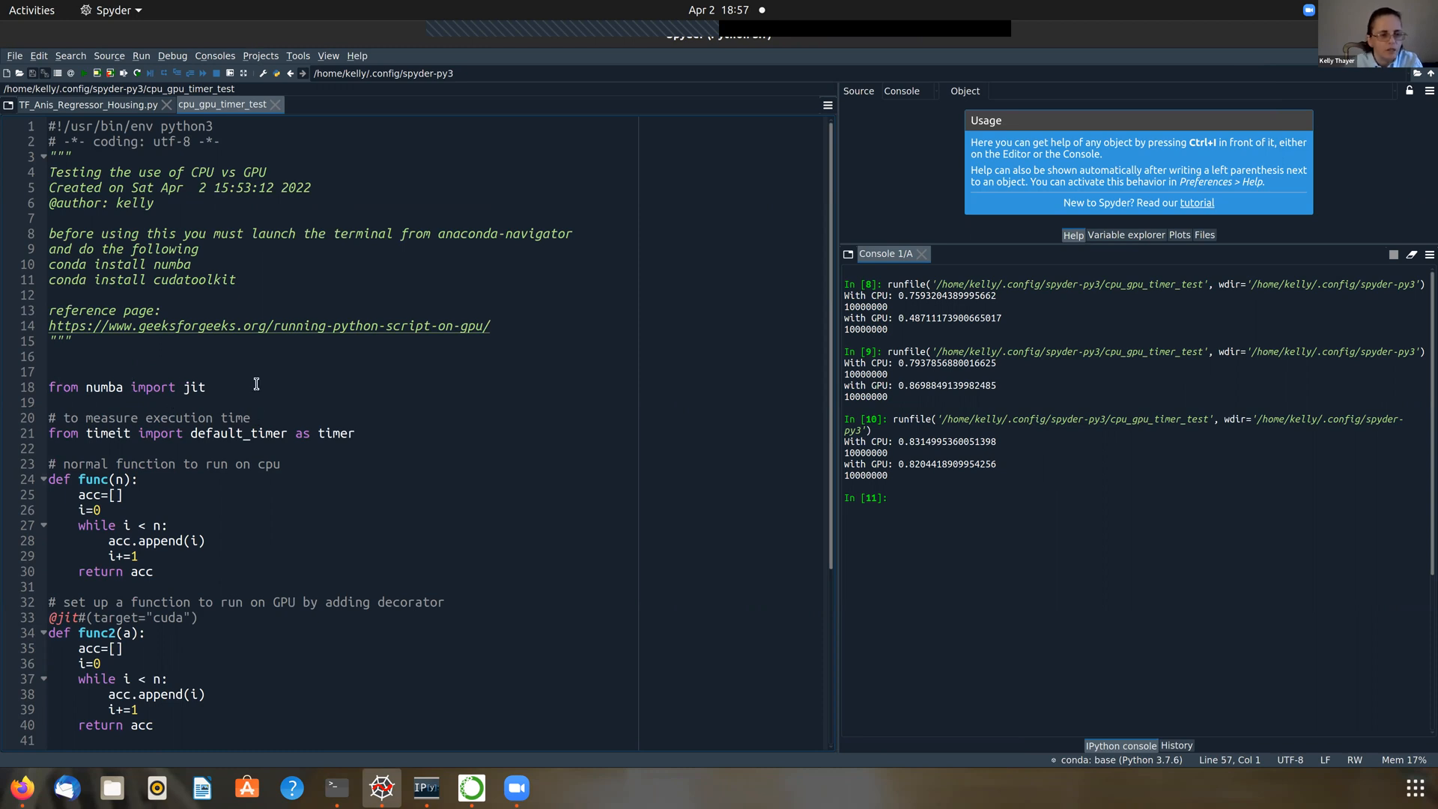
mouse_move(188, 373)
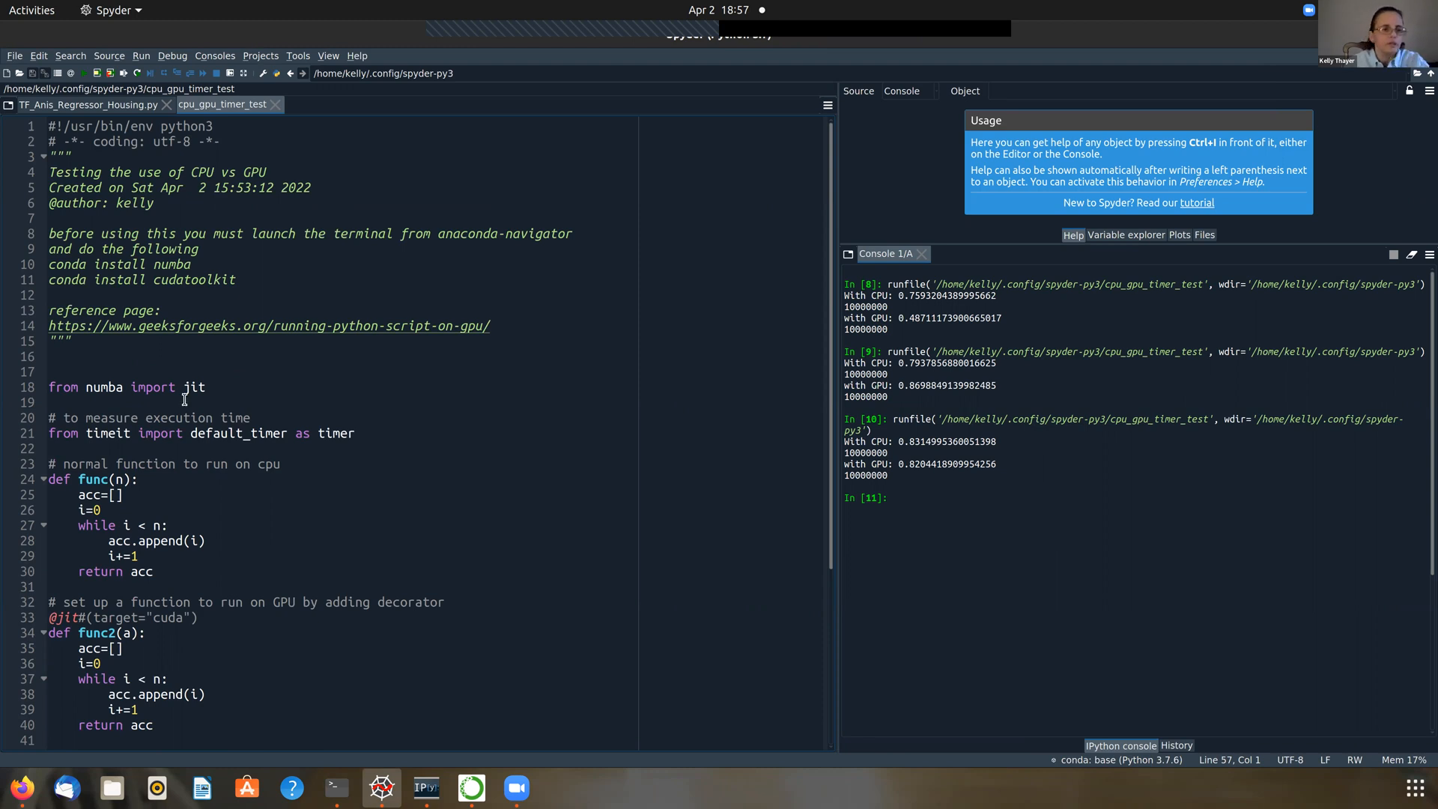
mouse_move(263, 380)
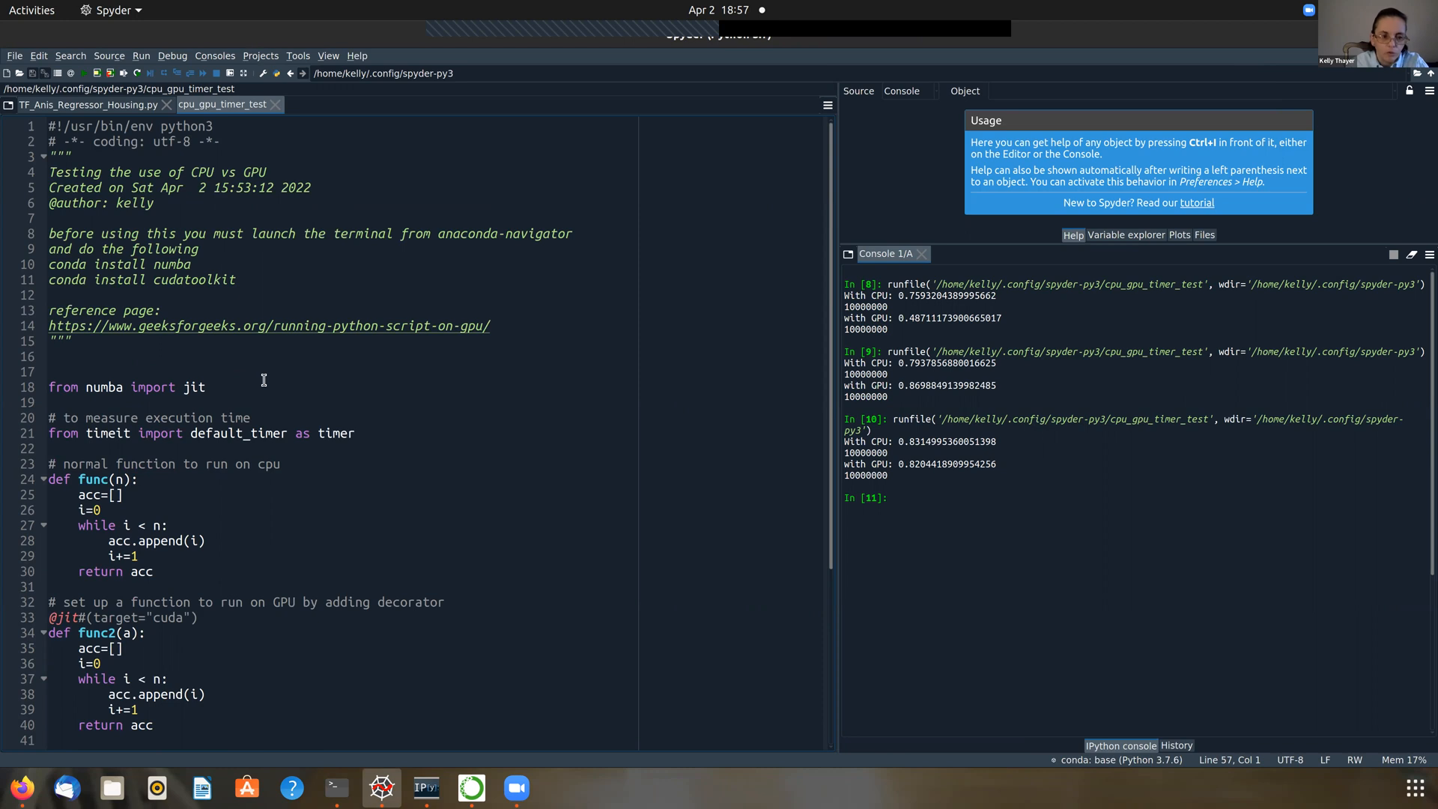
mouse_move(106, 463)
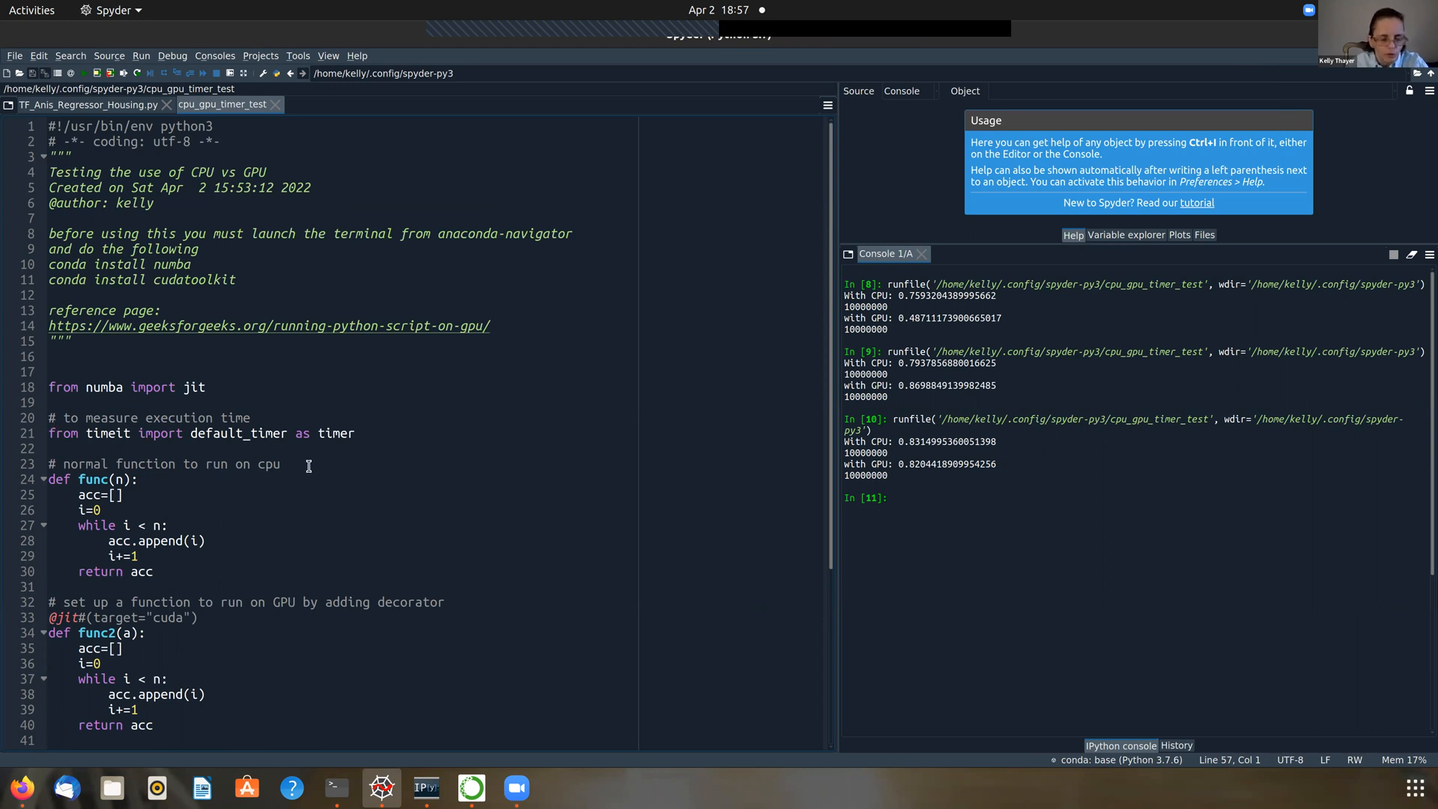
mouse_move(160, 427)
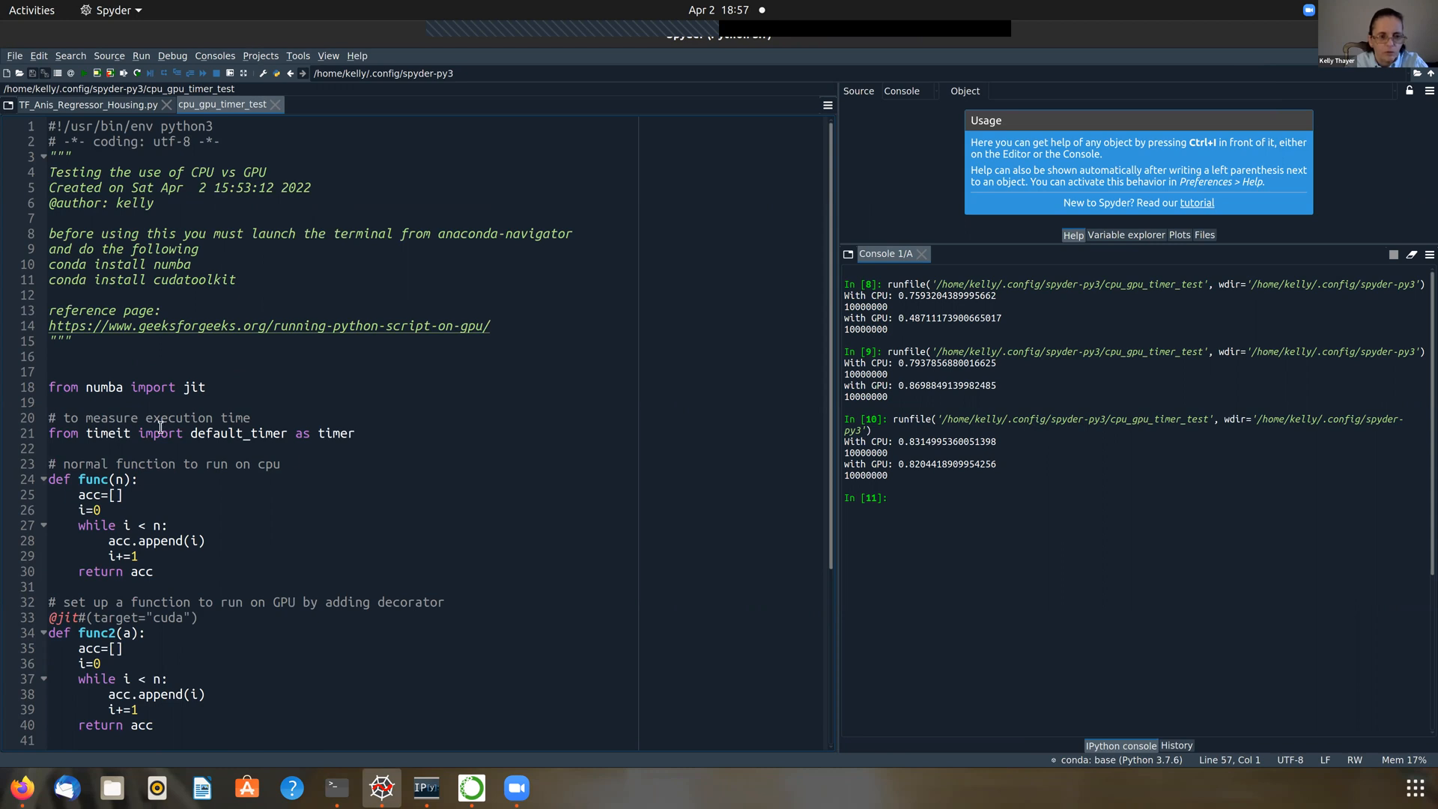
mouse_move(242, 440)
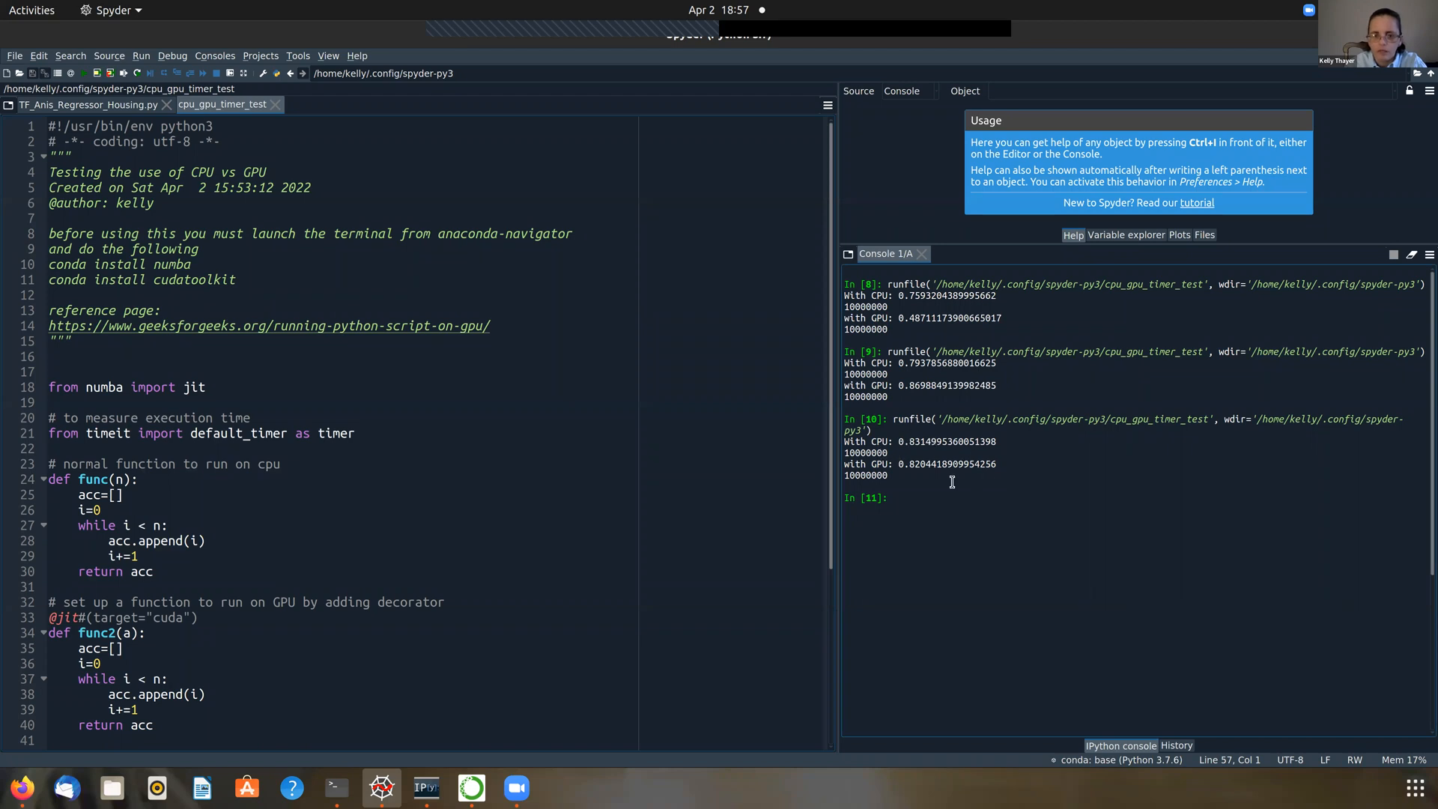
mouse_move(489, 446)
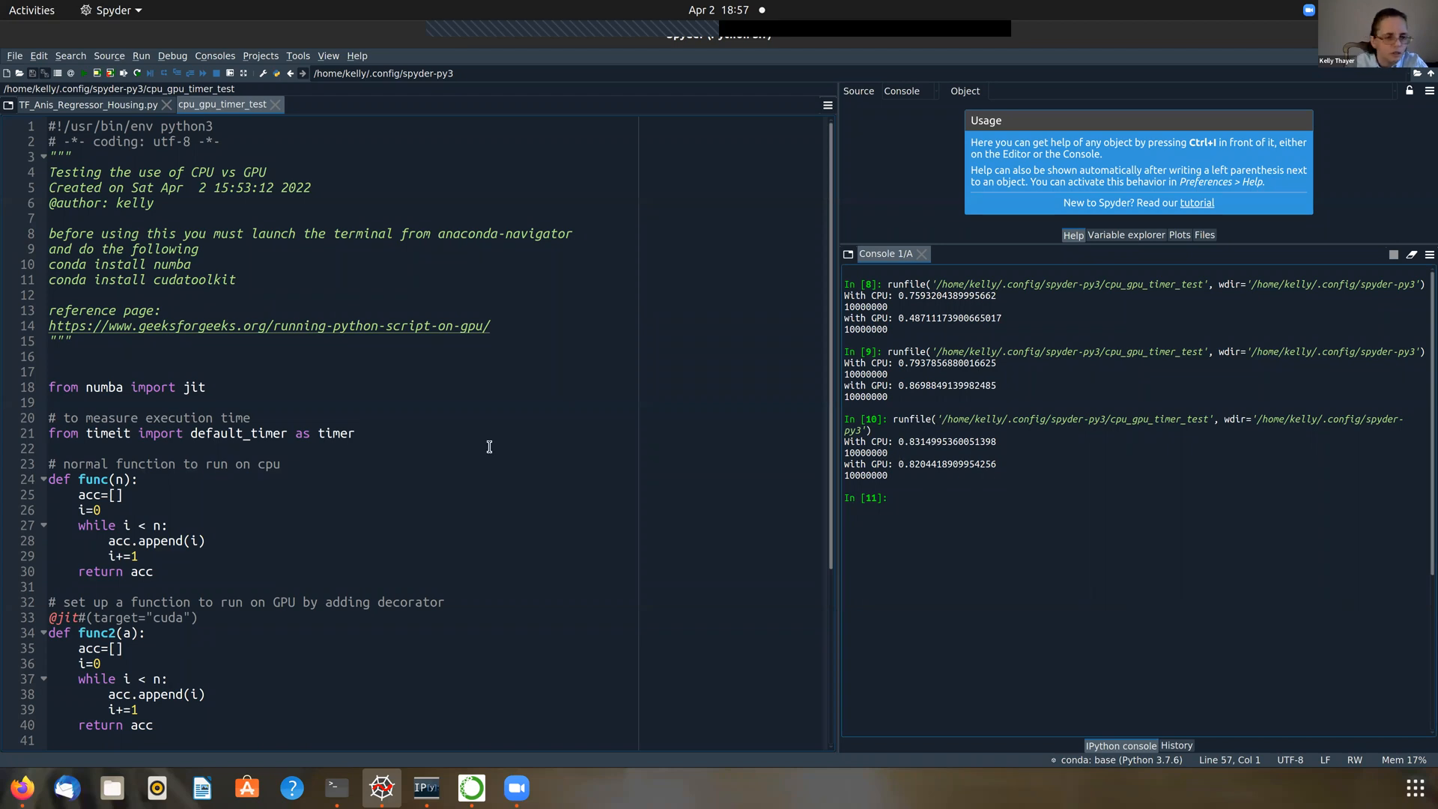
mouse_move(137, 508)
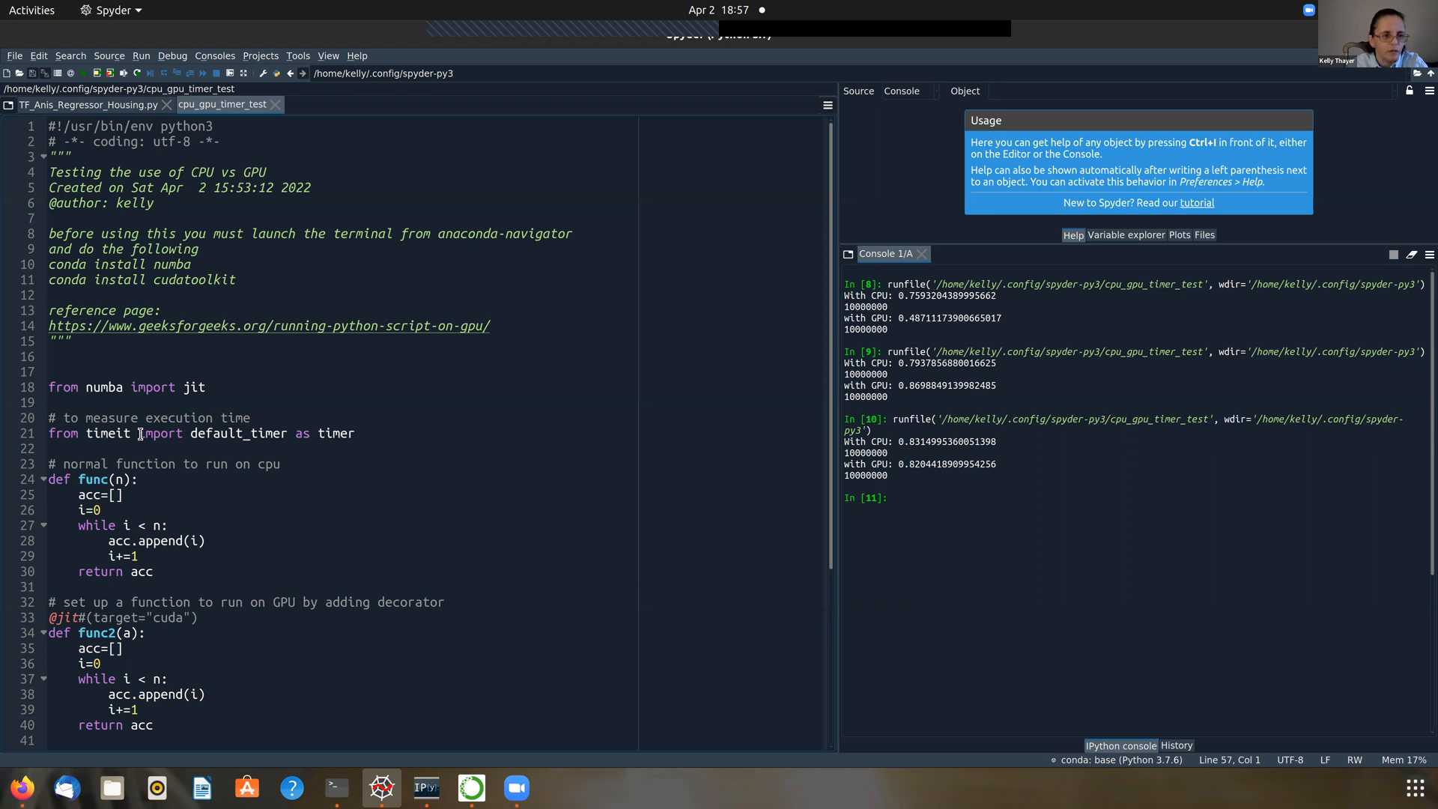
mouse_move(260, 443)
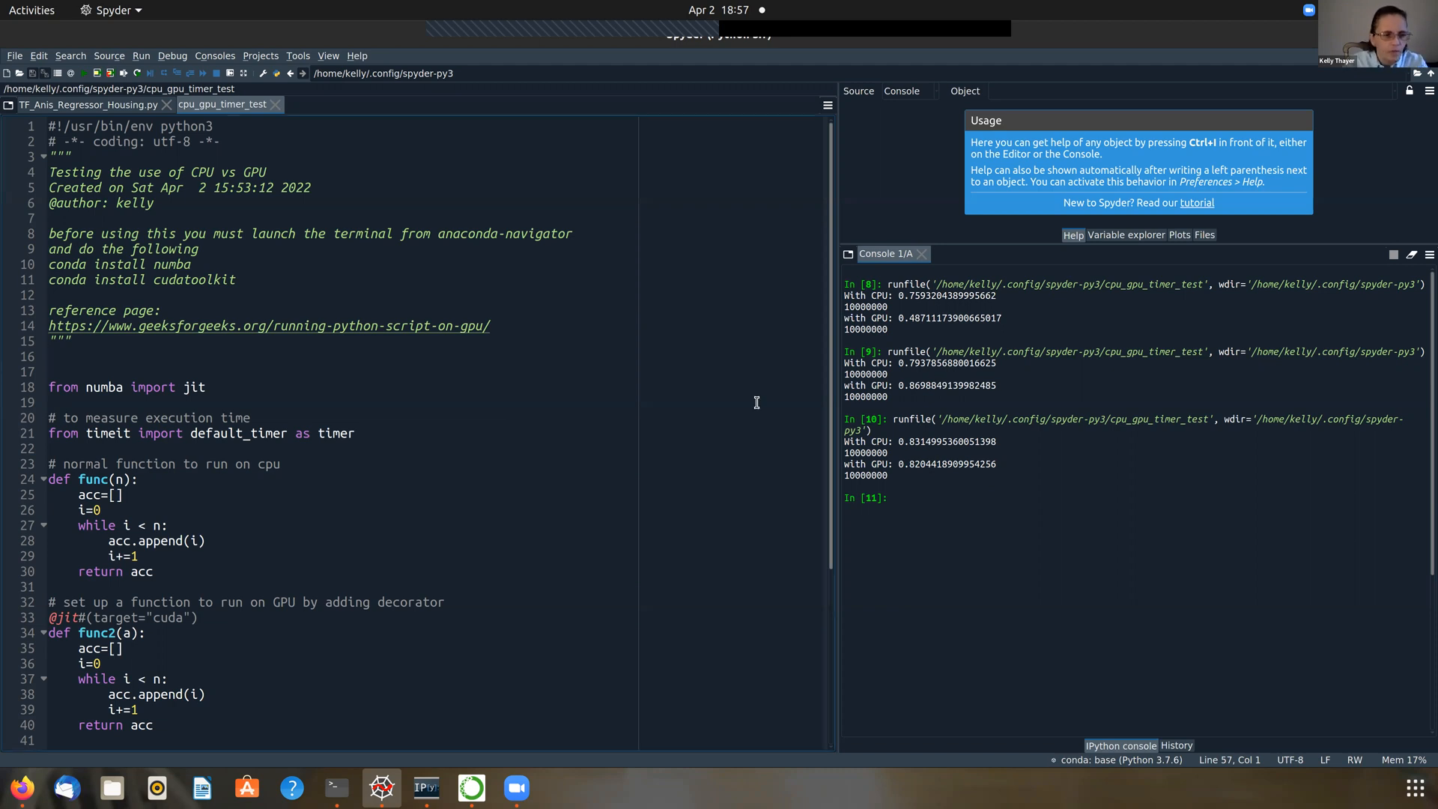
scroll(down, 3)
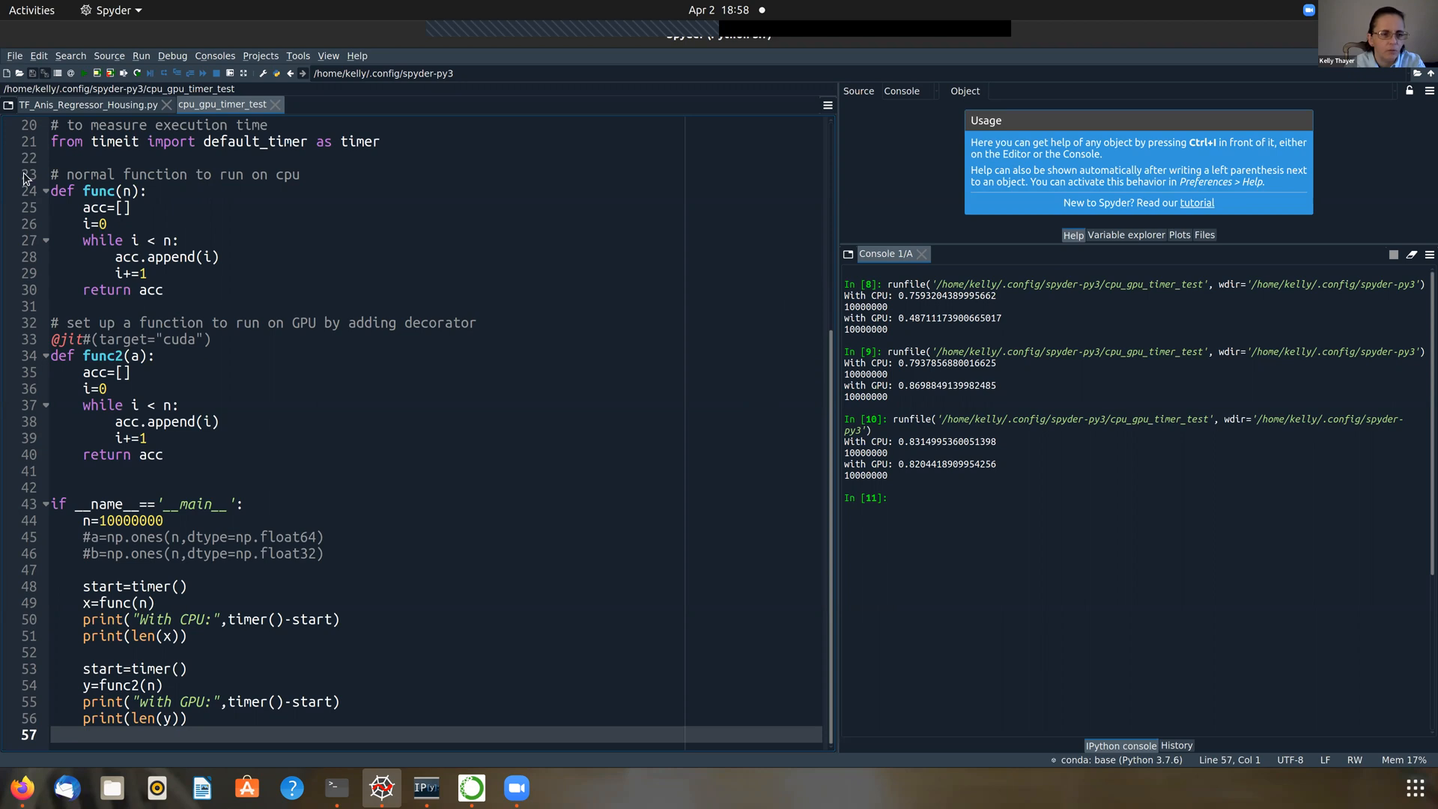
mouse_move(54, 218)
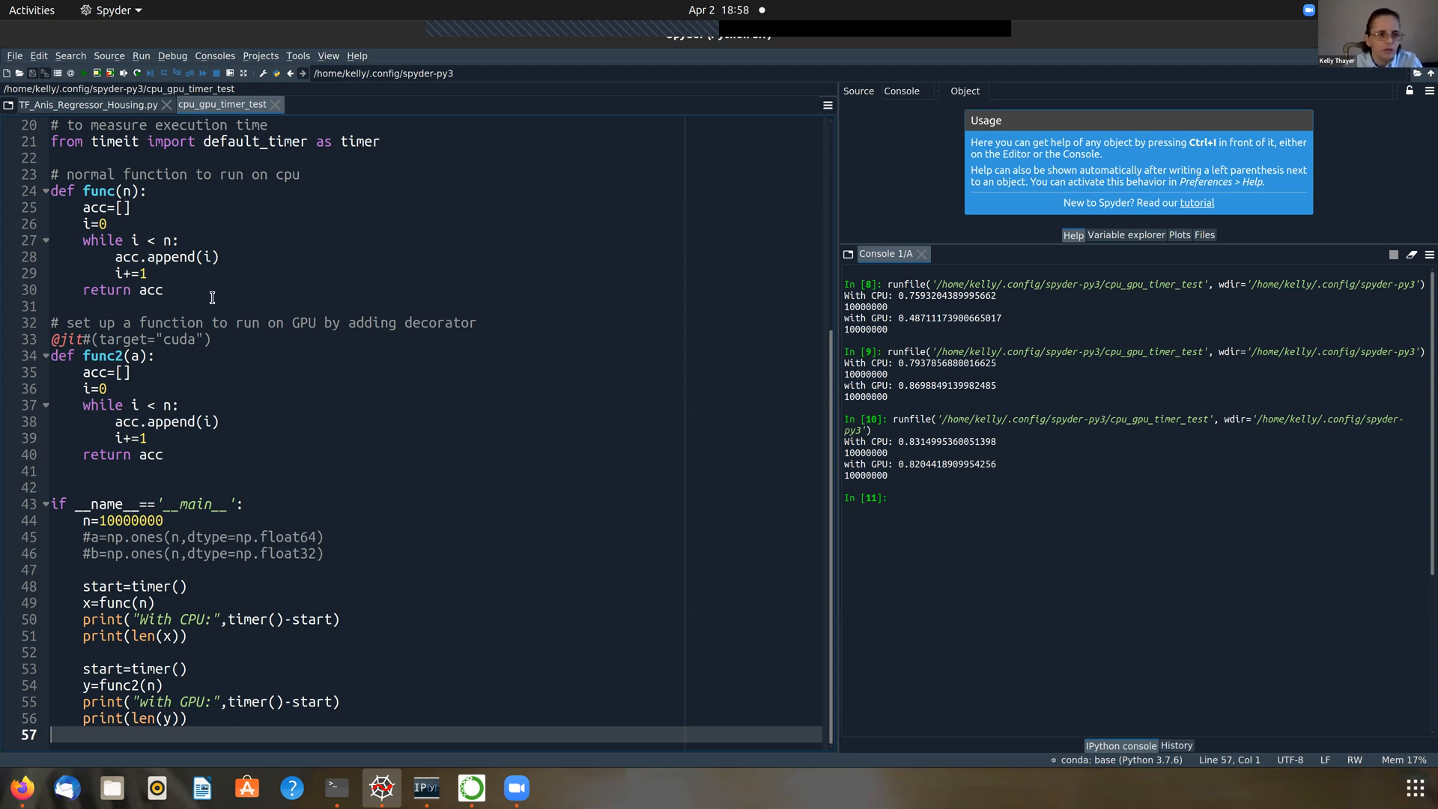
mouse_move(183, 295)
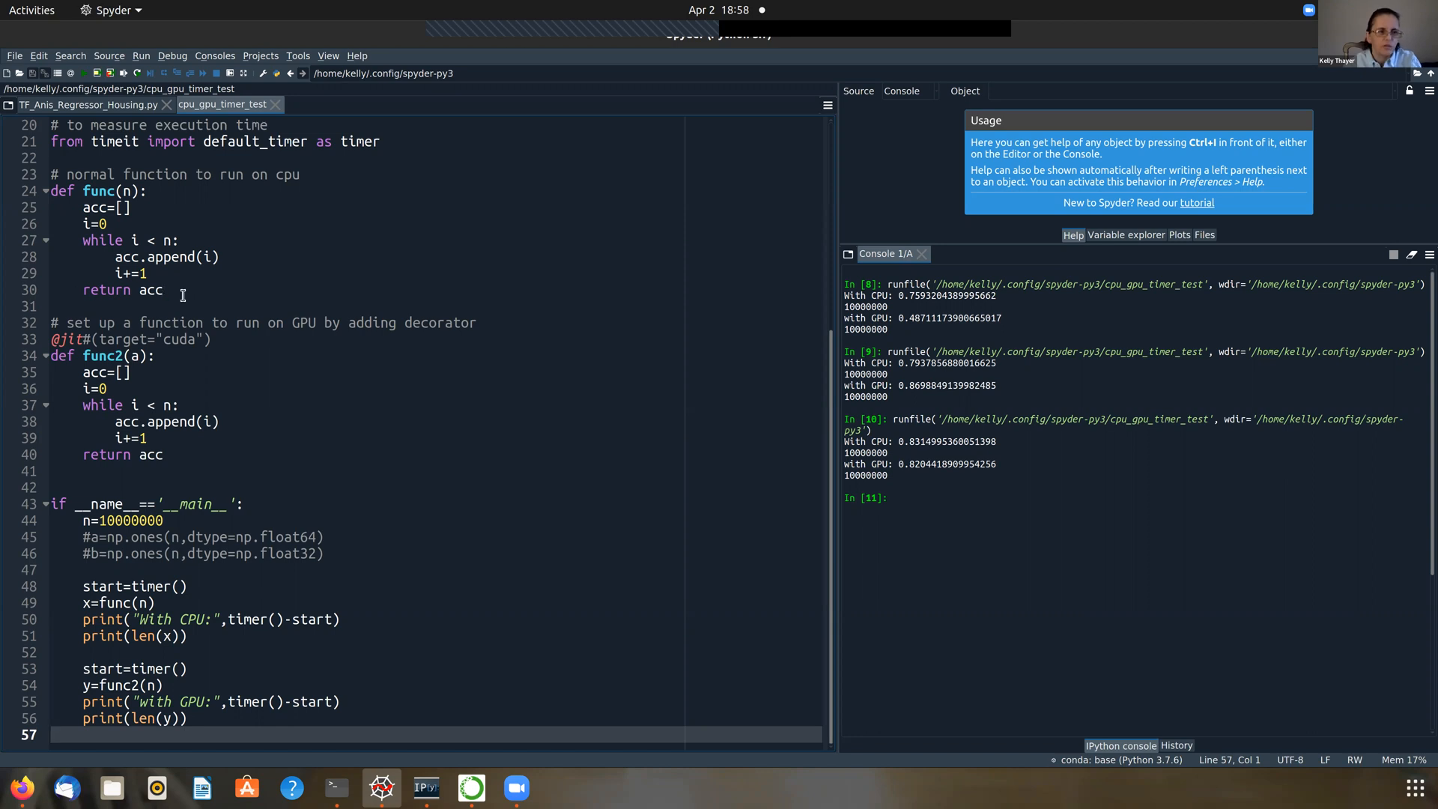
mouse_move(94, 226)
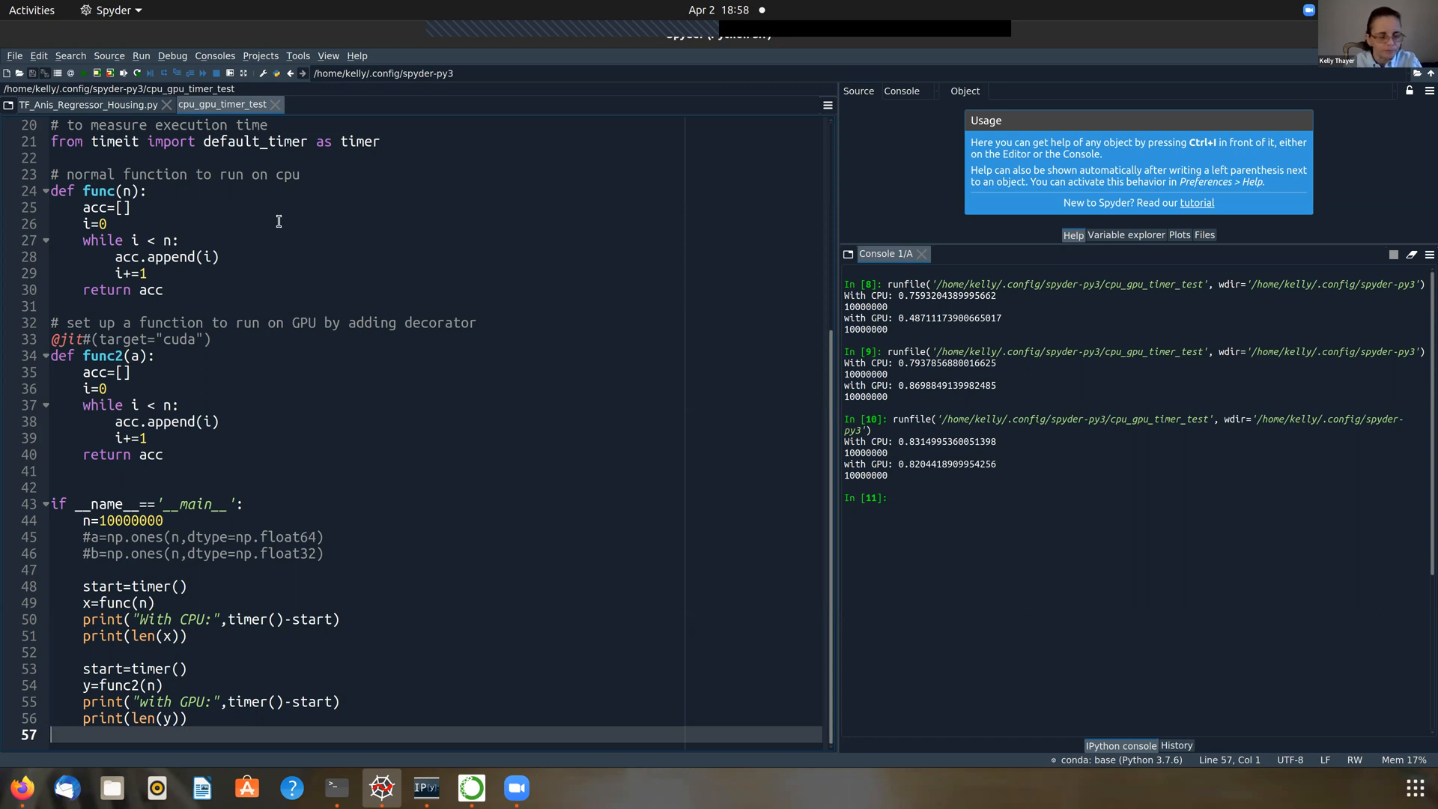
mouse_move(272, 401)
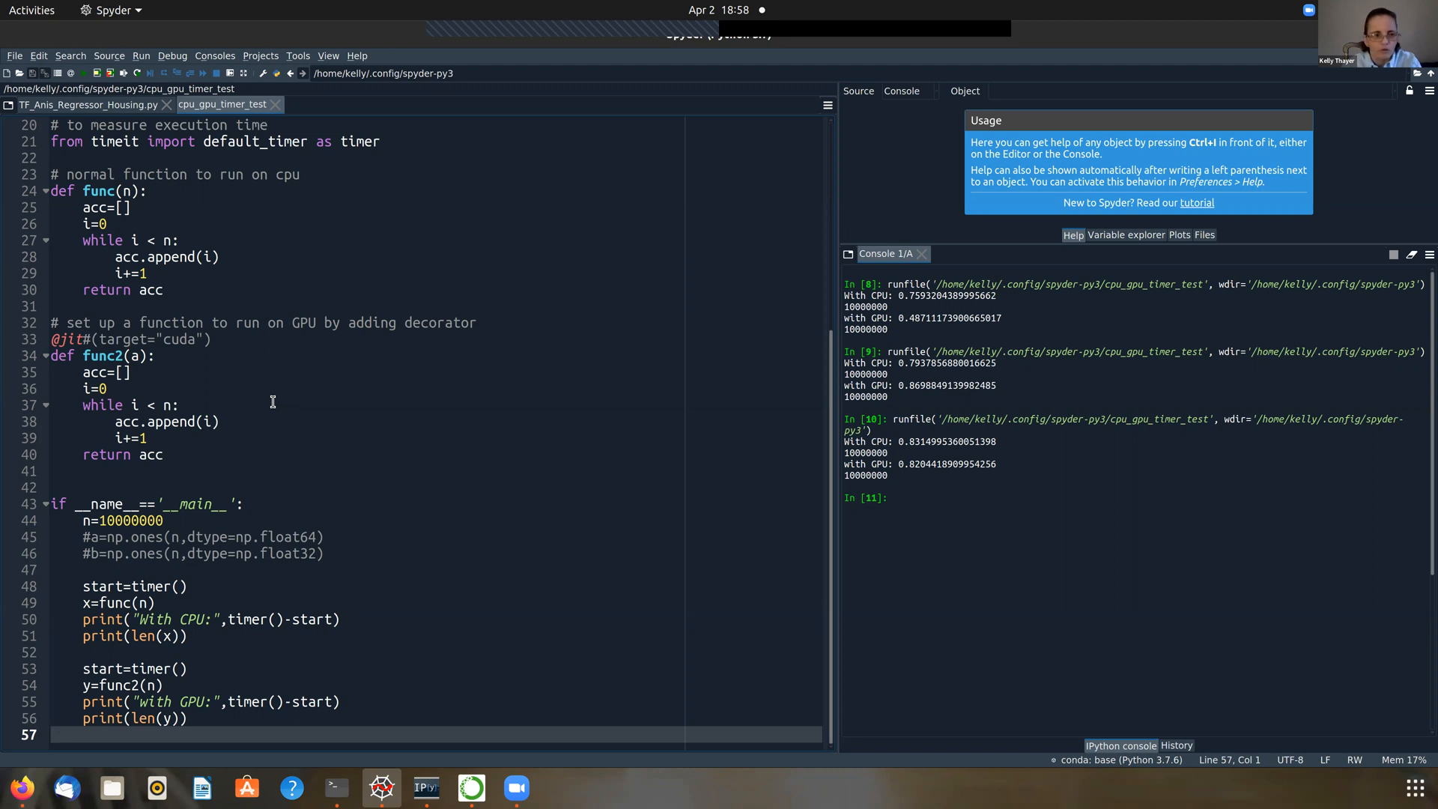
mouse_move(48, 346)
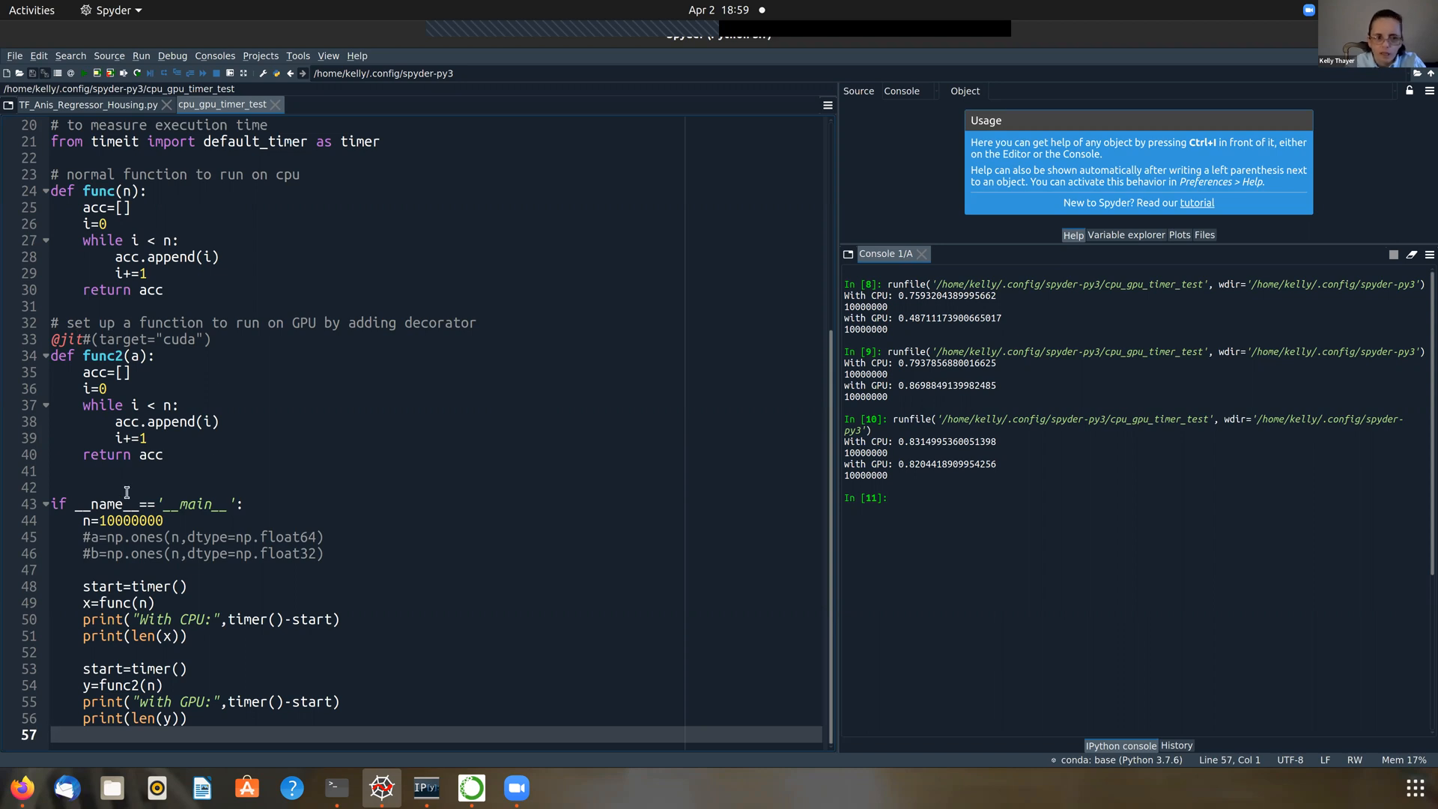
mouse_move(126, 492)
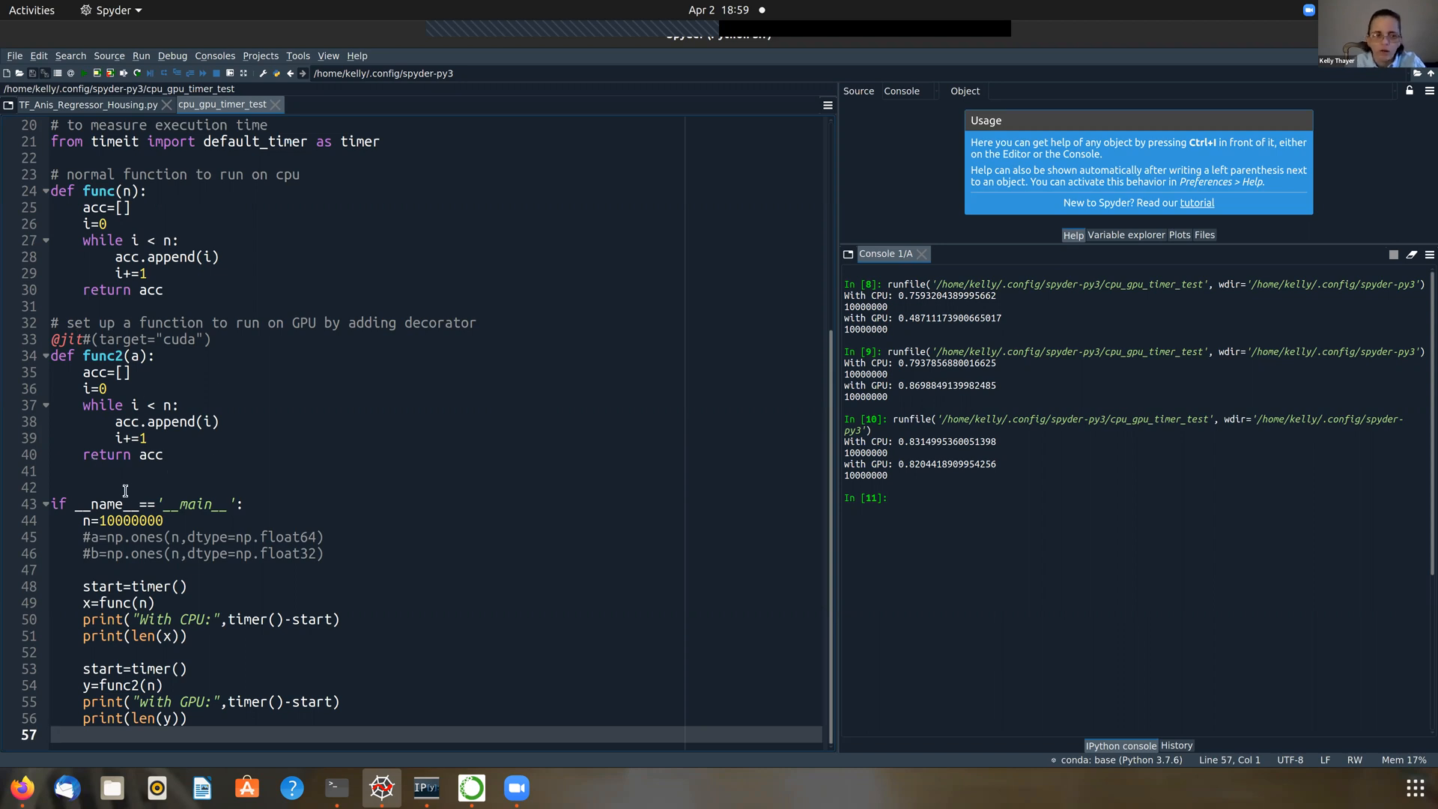
mouse_move(41, 337)
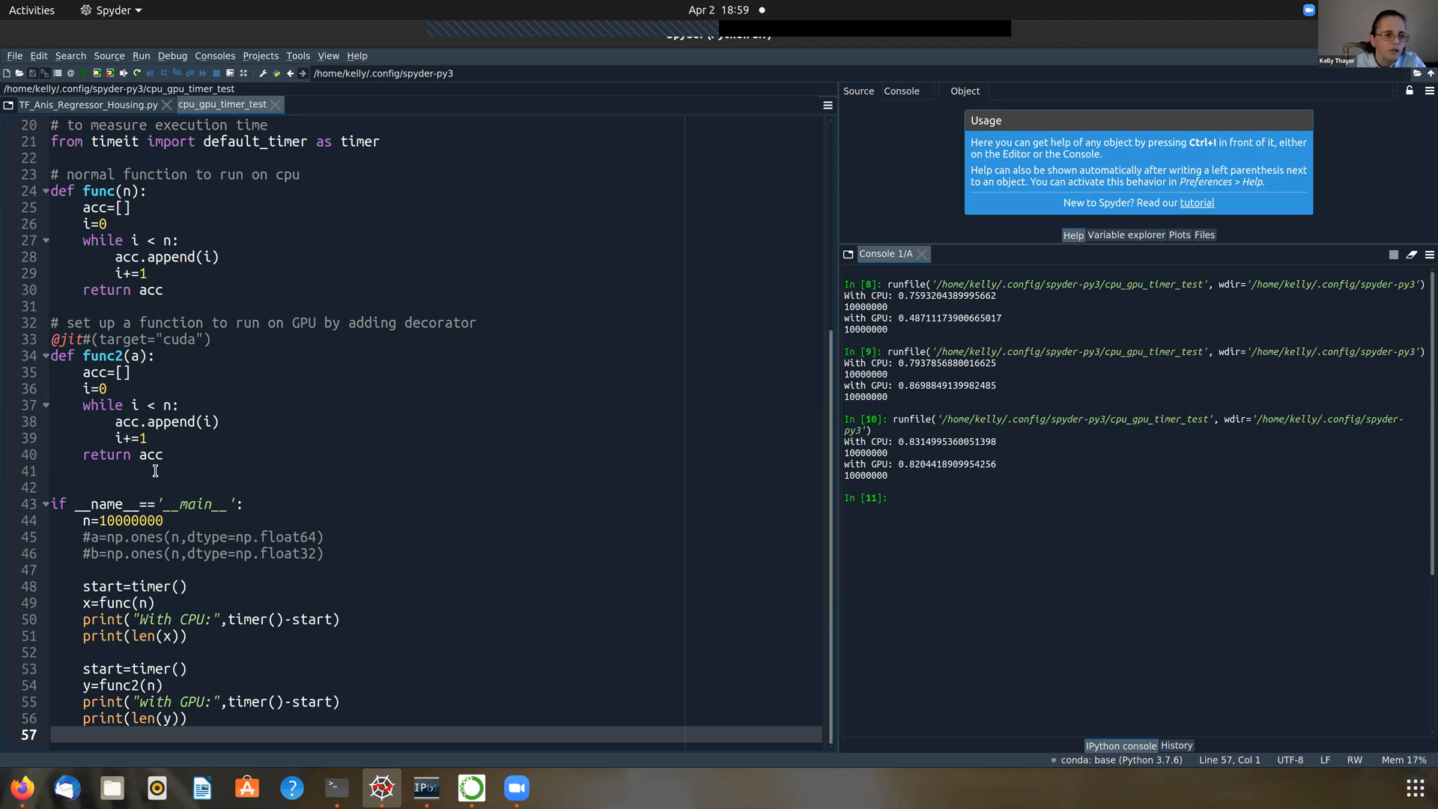
mouse_move(153, 410)
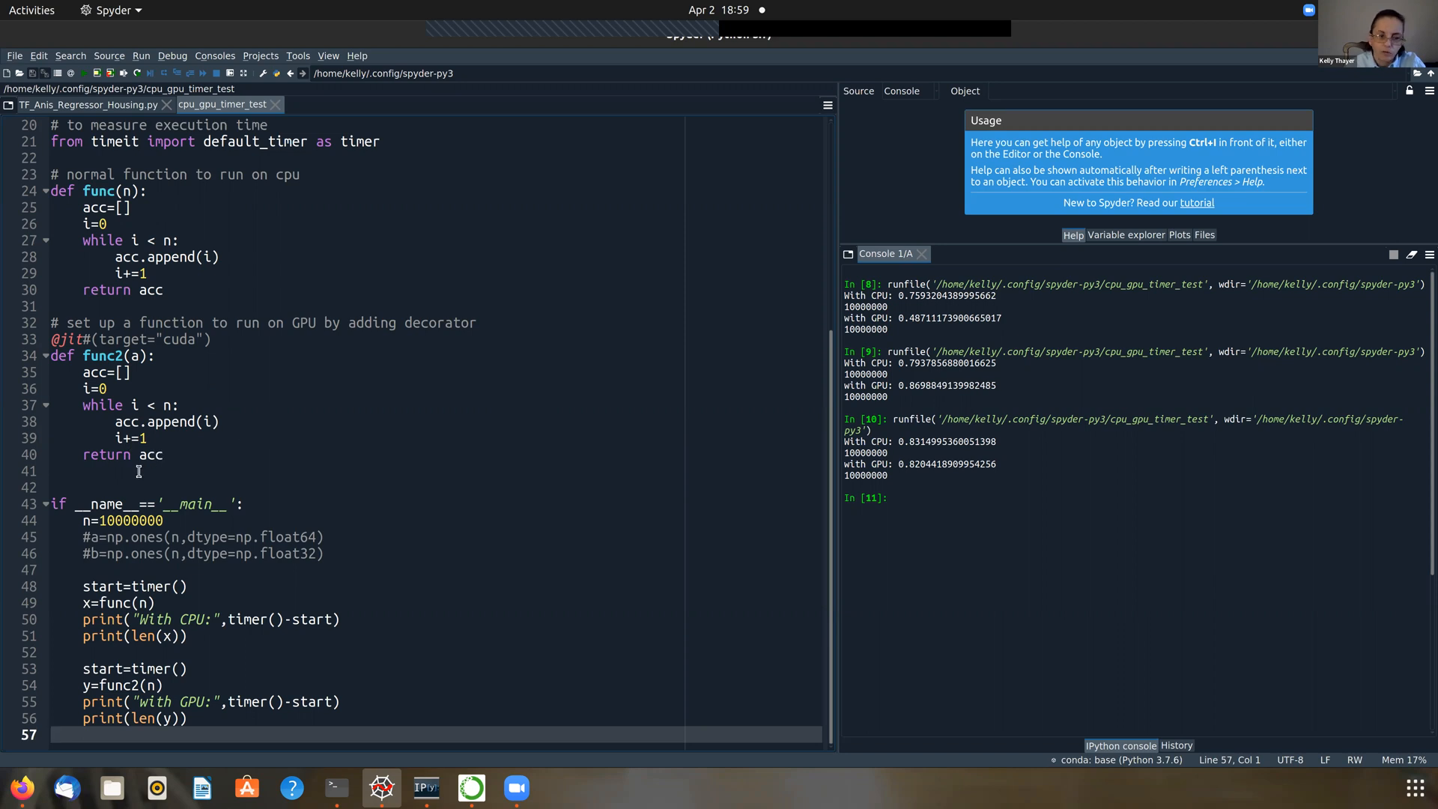
mouse_move(202, 446)
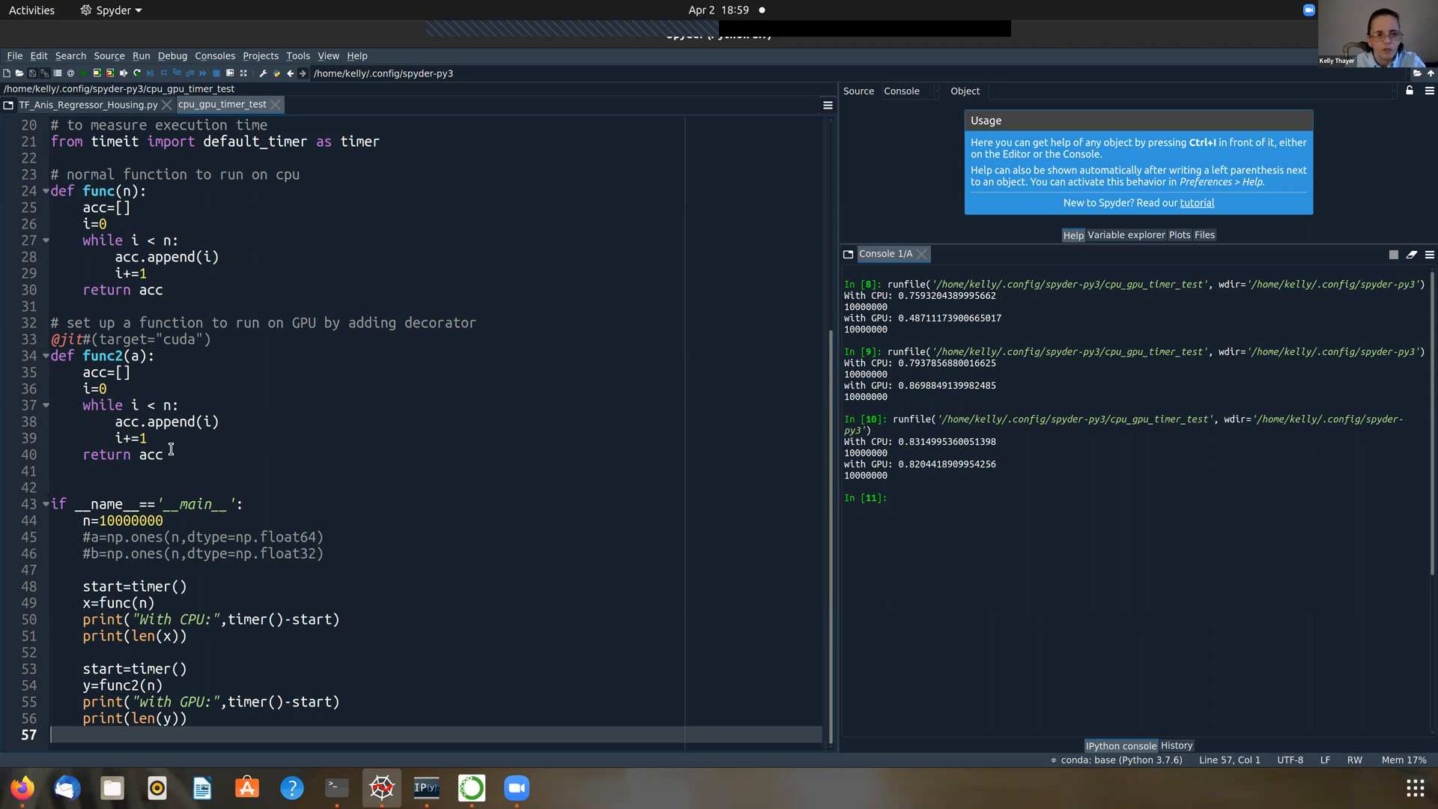
mouse_move(73, 205)
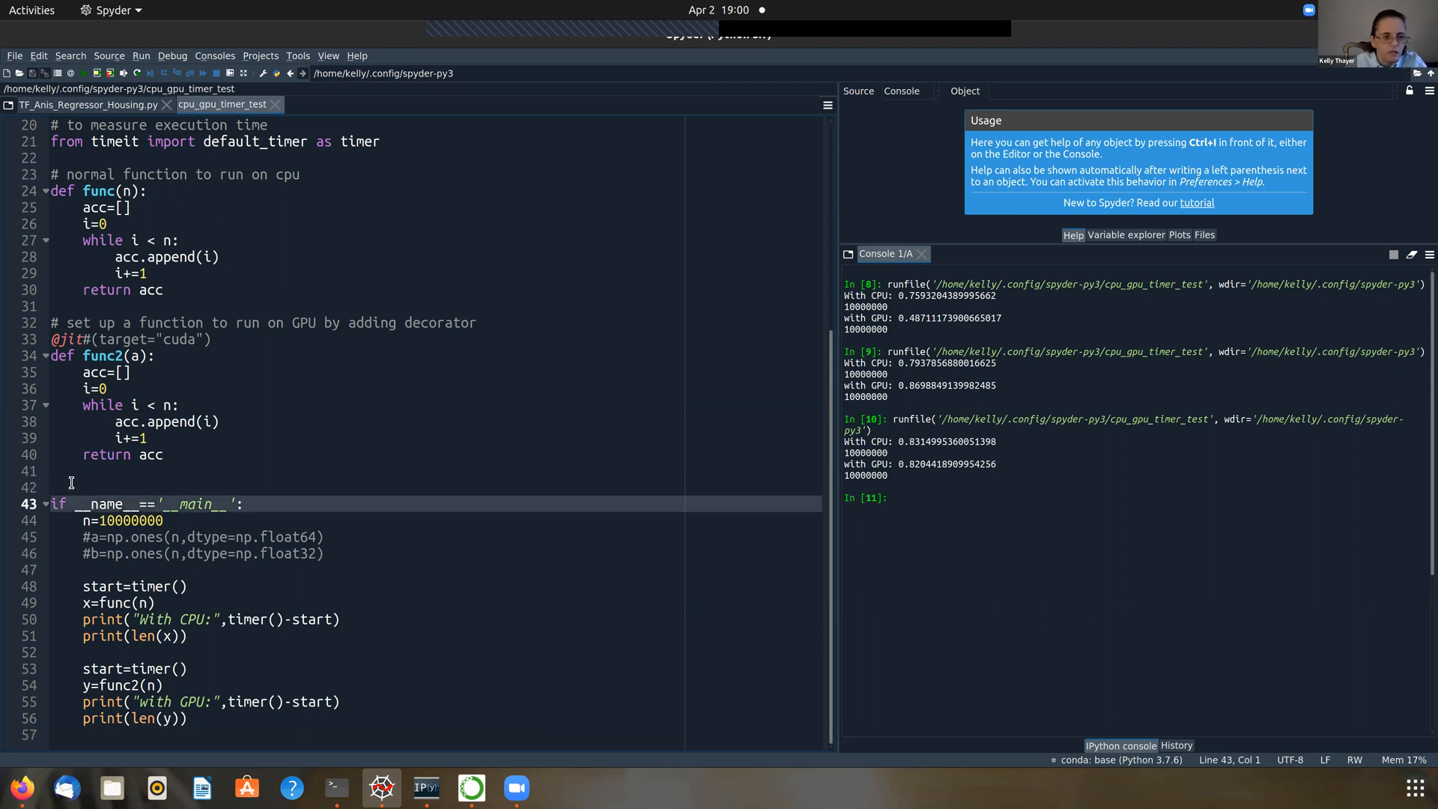
click(73, 487)
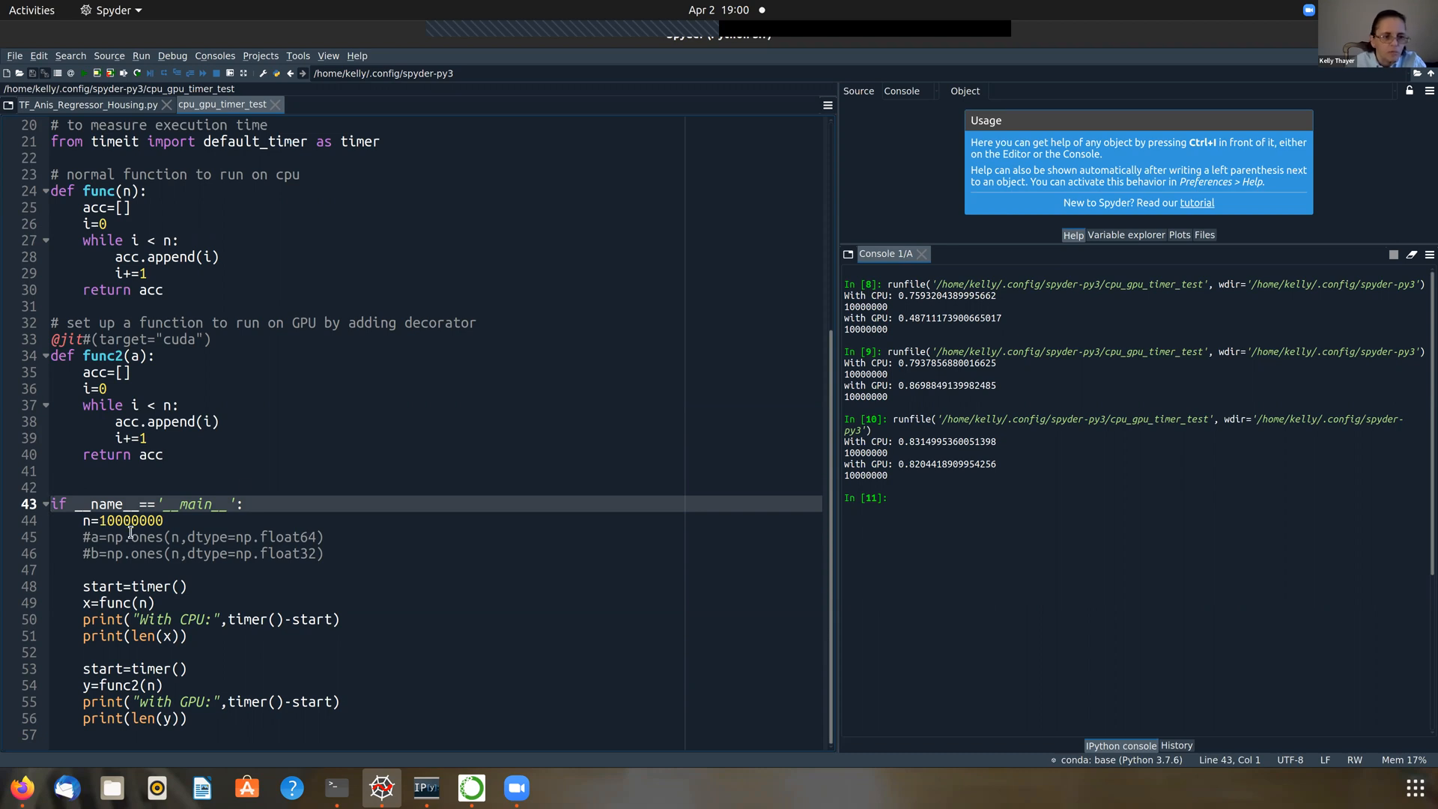
mouse_move(228, 503)
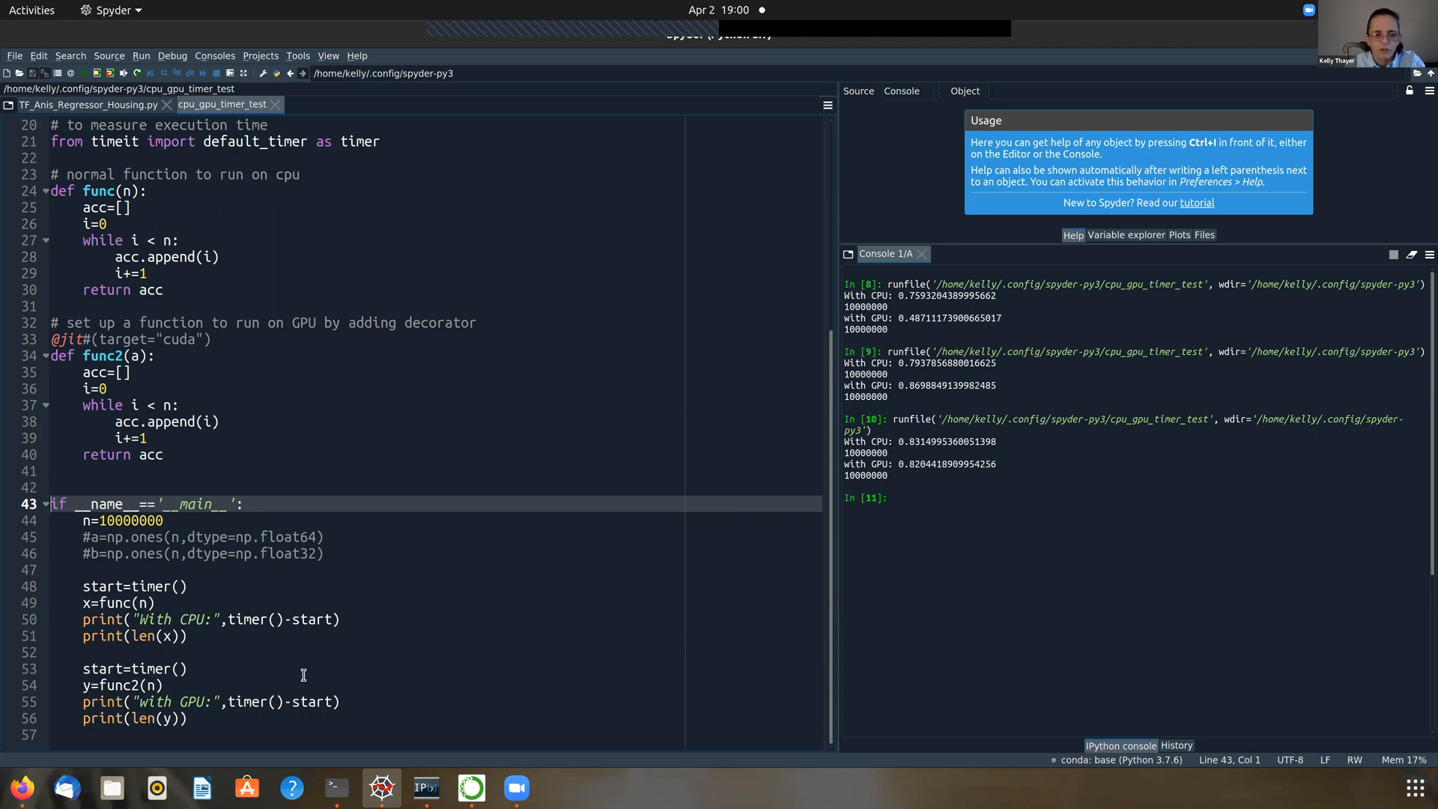
mouse_move(181, 746)
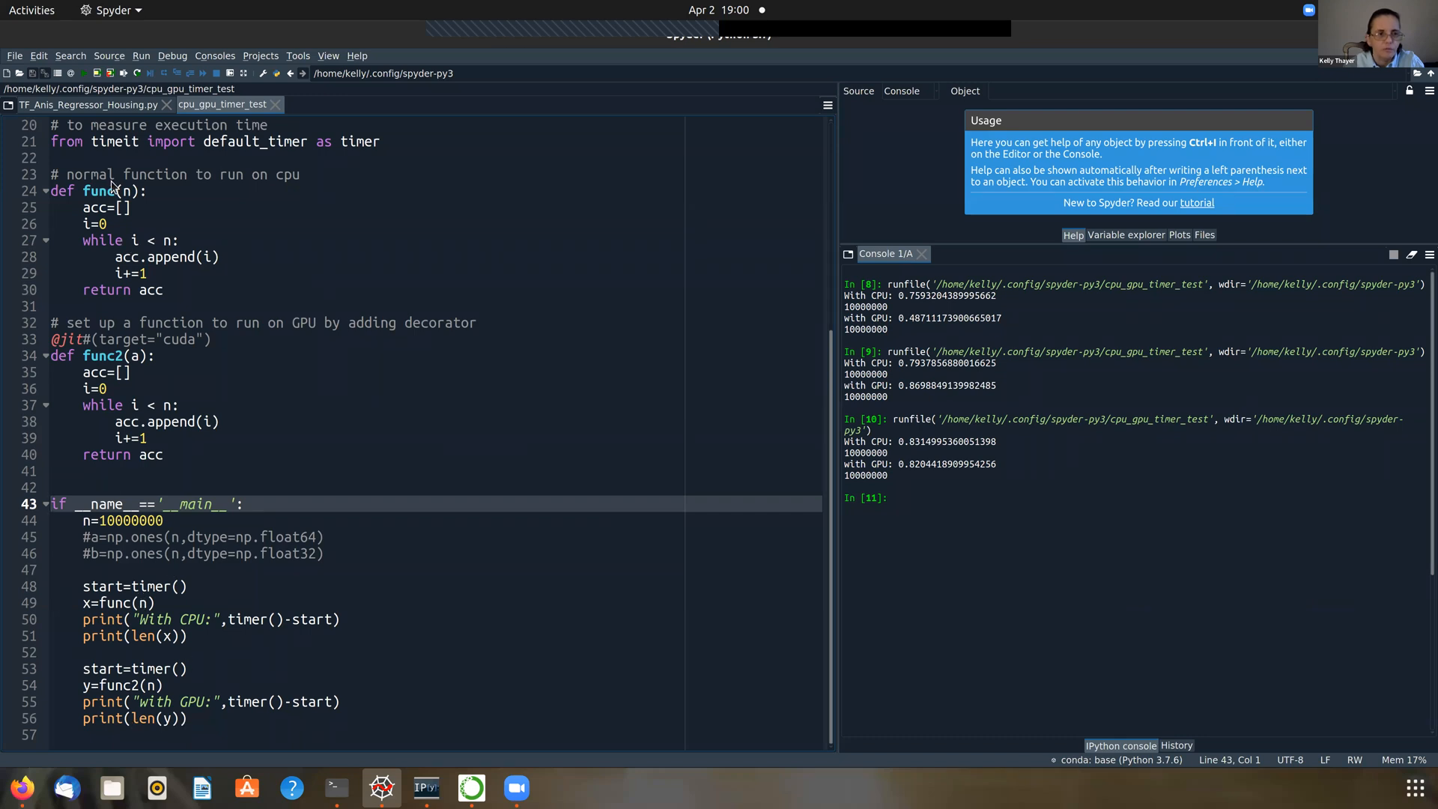
mouse_move(91, 74)
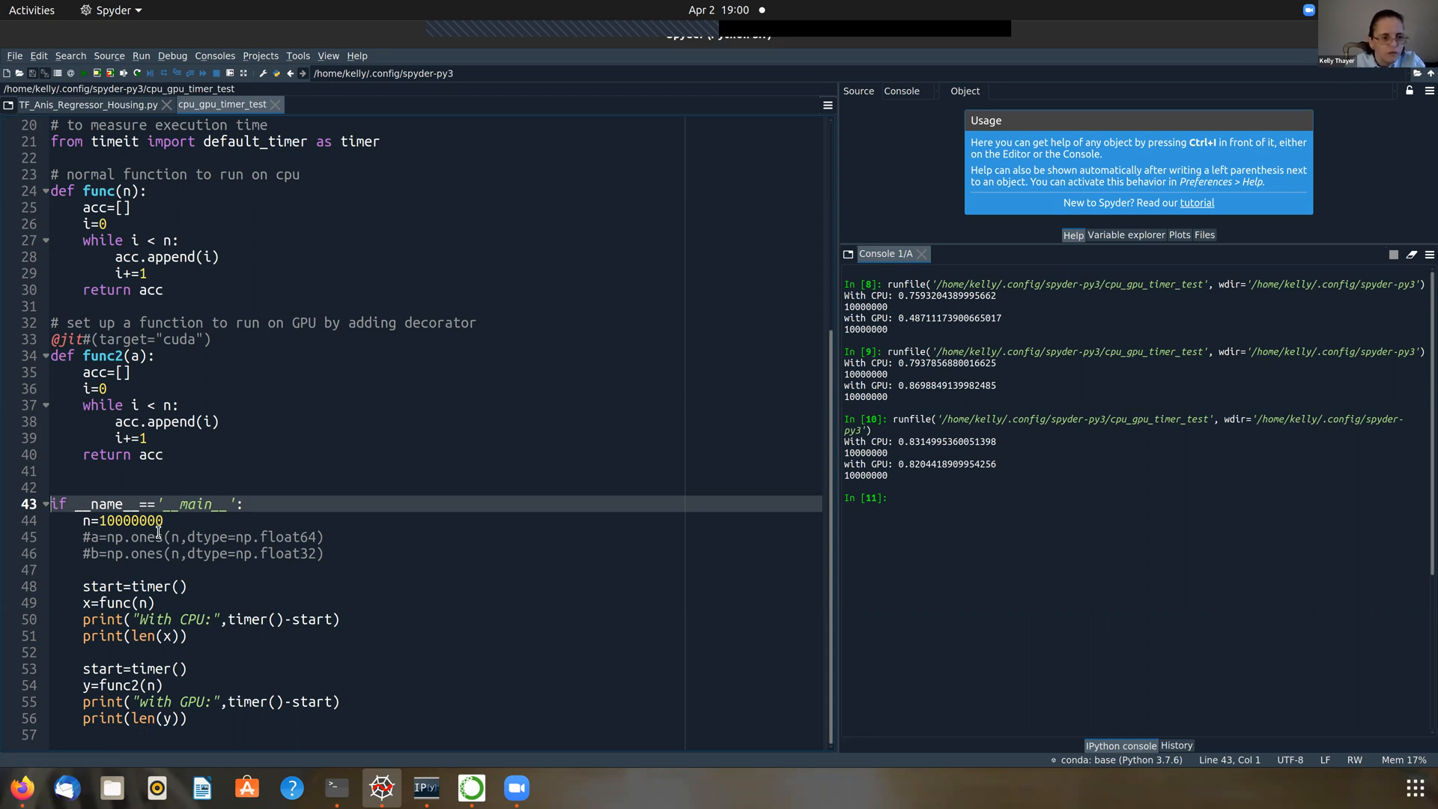
- Edit n on line 44 to read 10 000 000 with spaces between digit groups
click(160, 519)
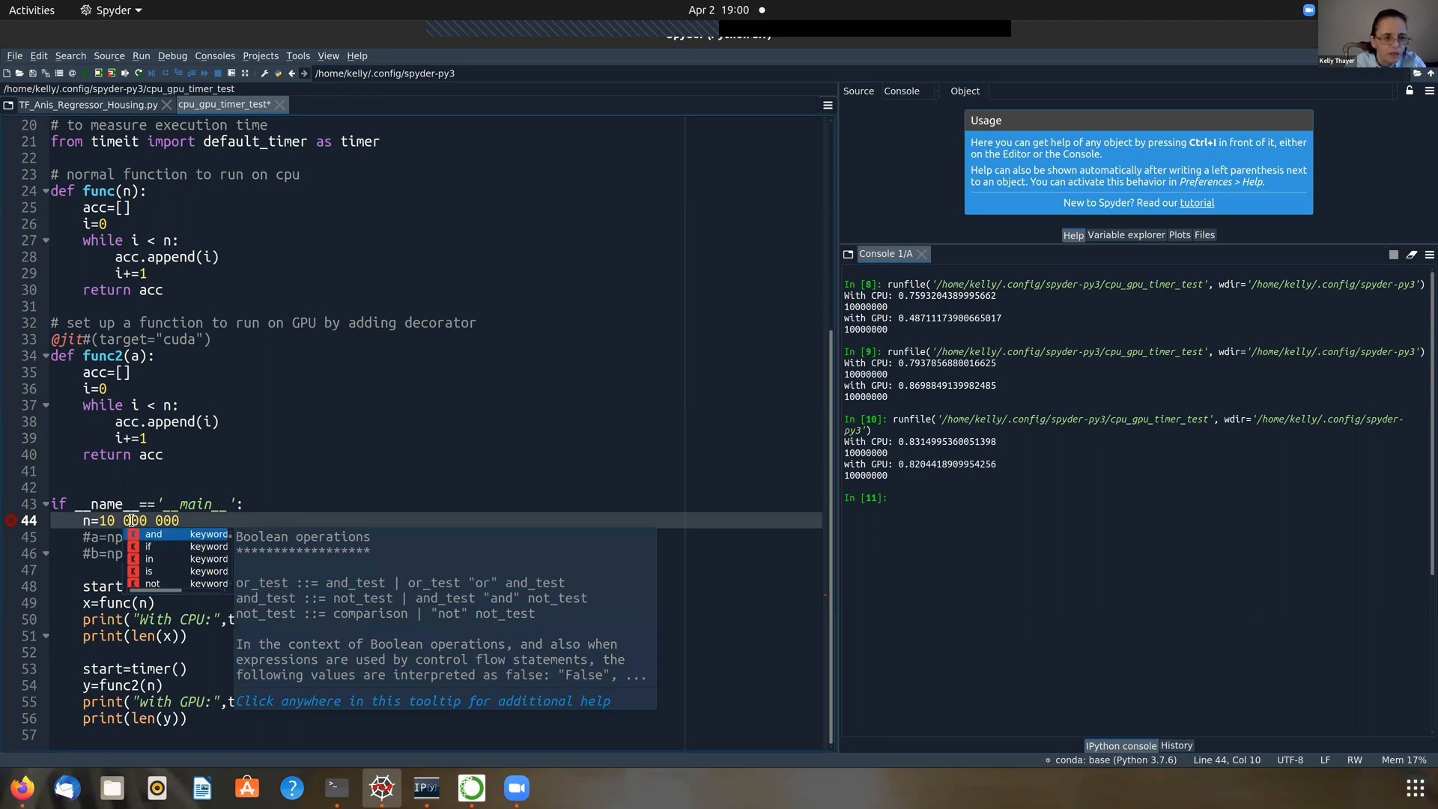
- Dismiss the completion popup and restore n=10000000 without spaces on line 44
key(Escape)
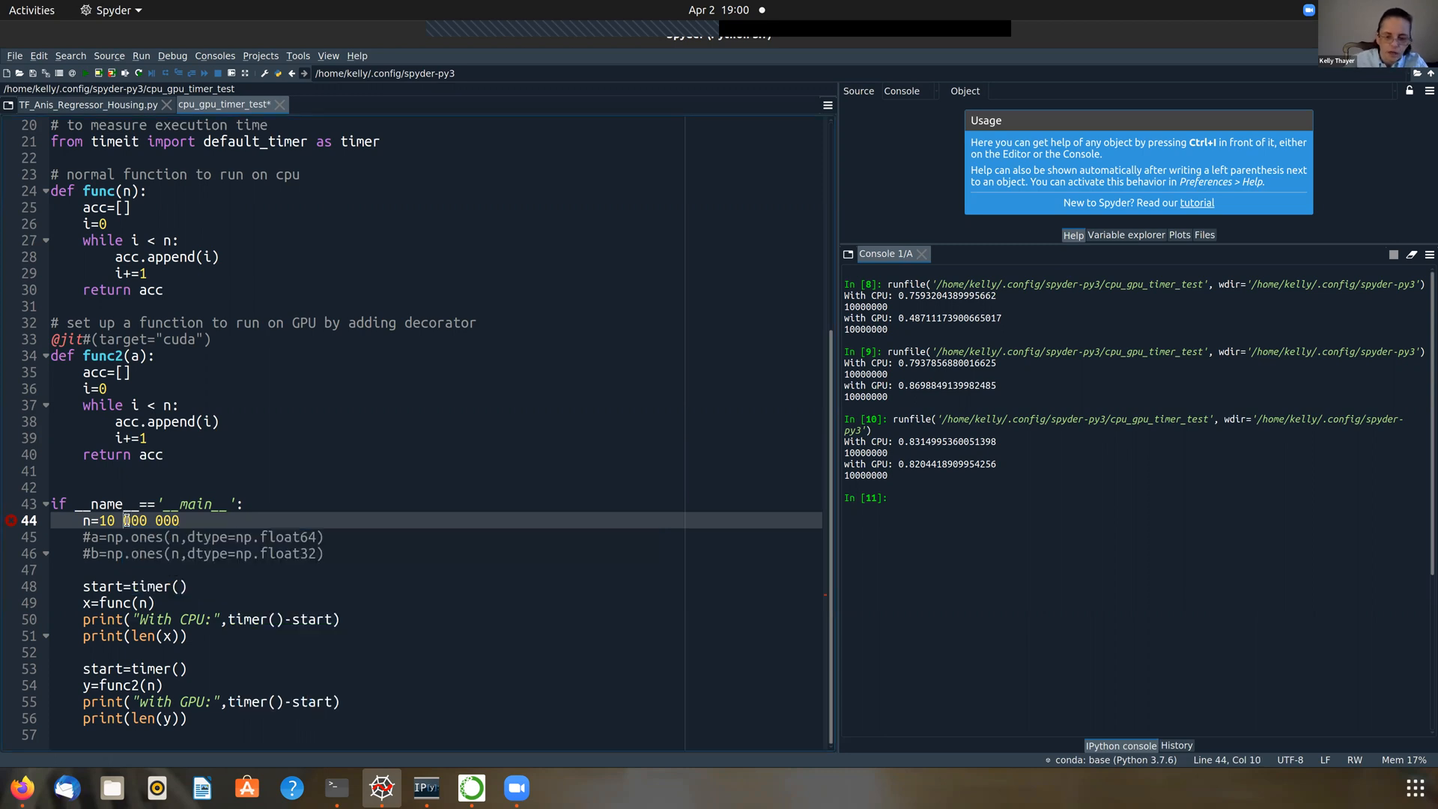
text(0)
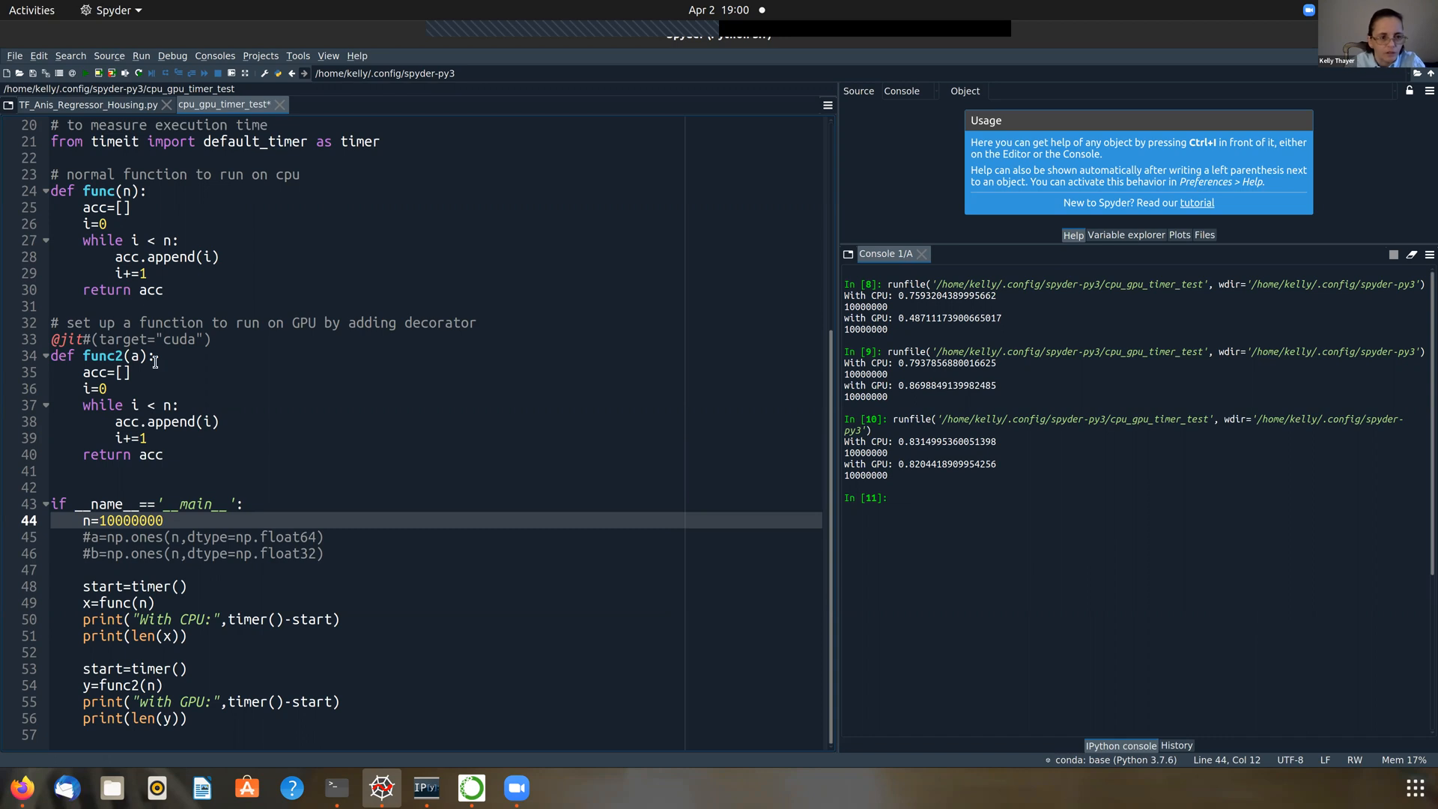
mouse_move(172, 340)
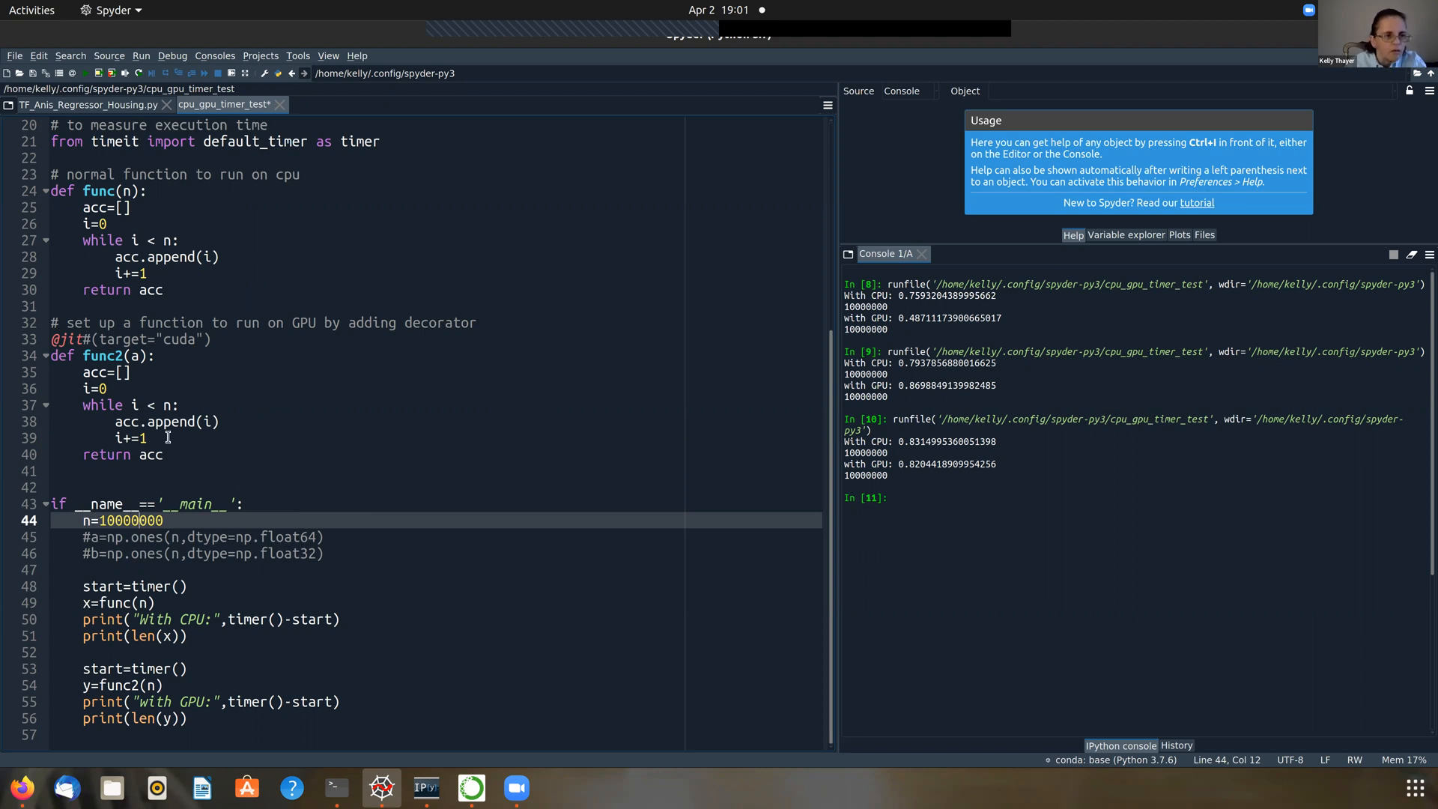
mouse_move(309, 405)
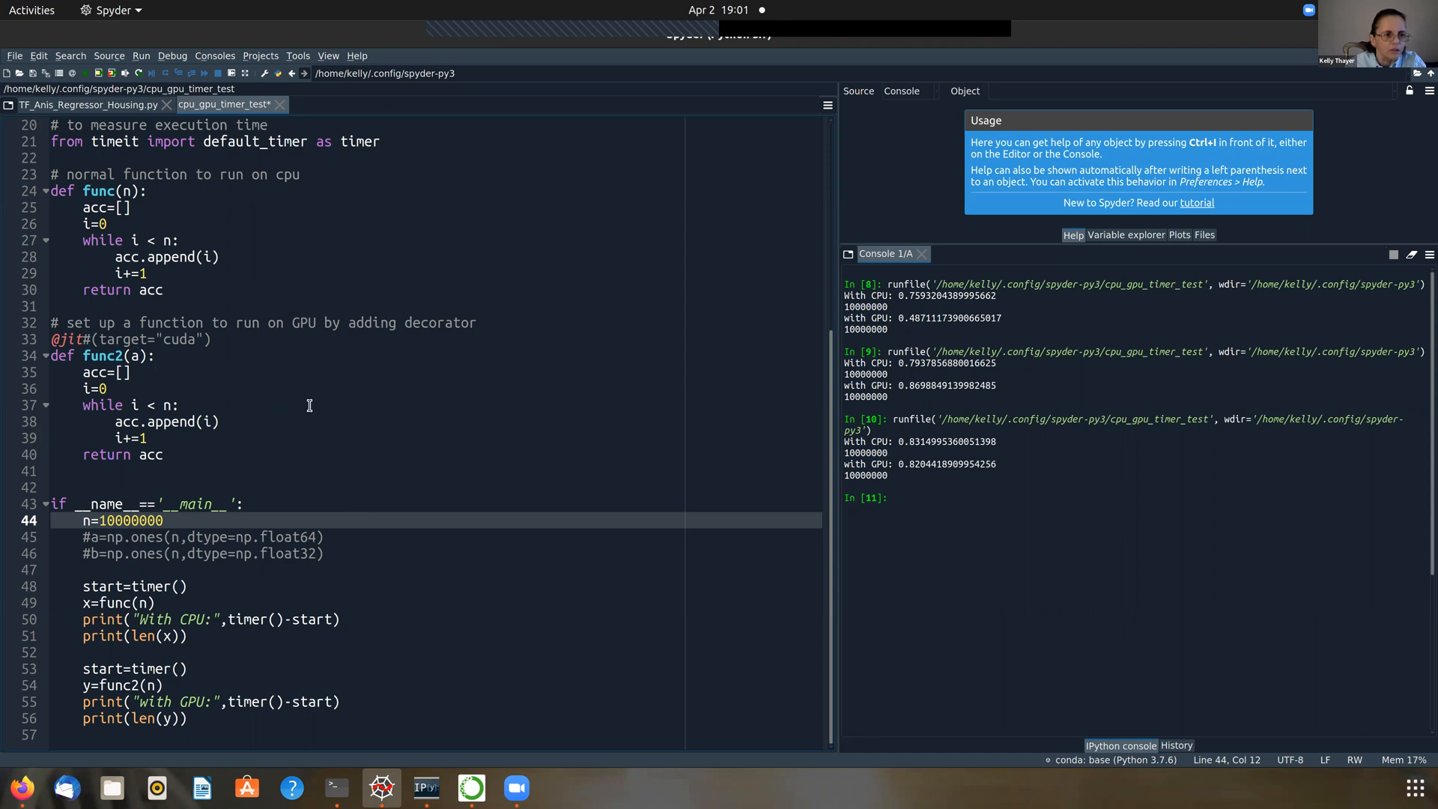